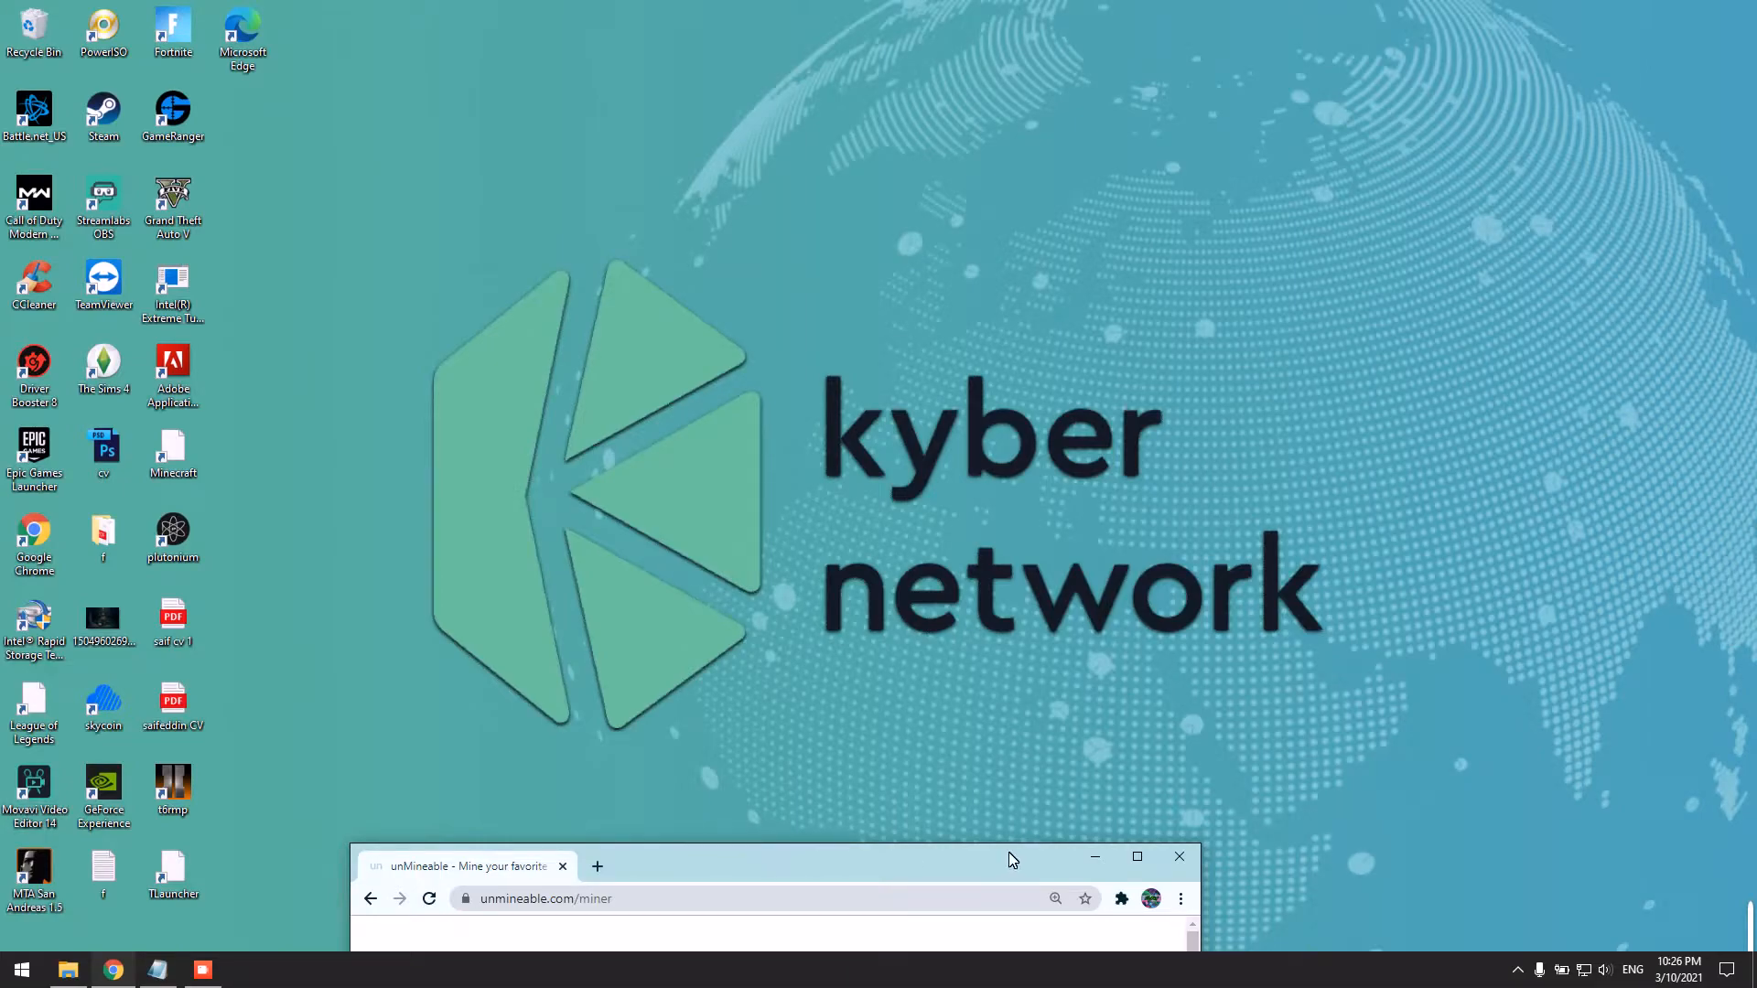
pyautogui.moveTo(946, 868)
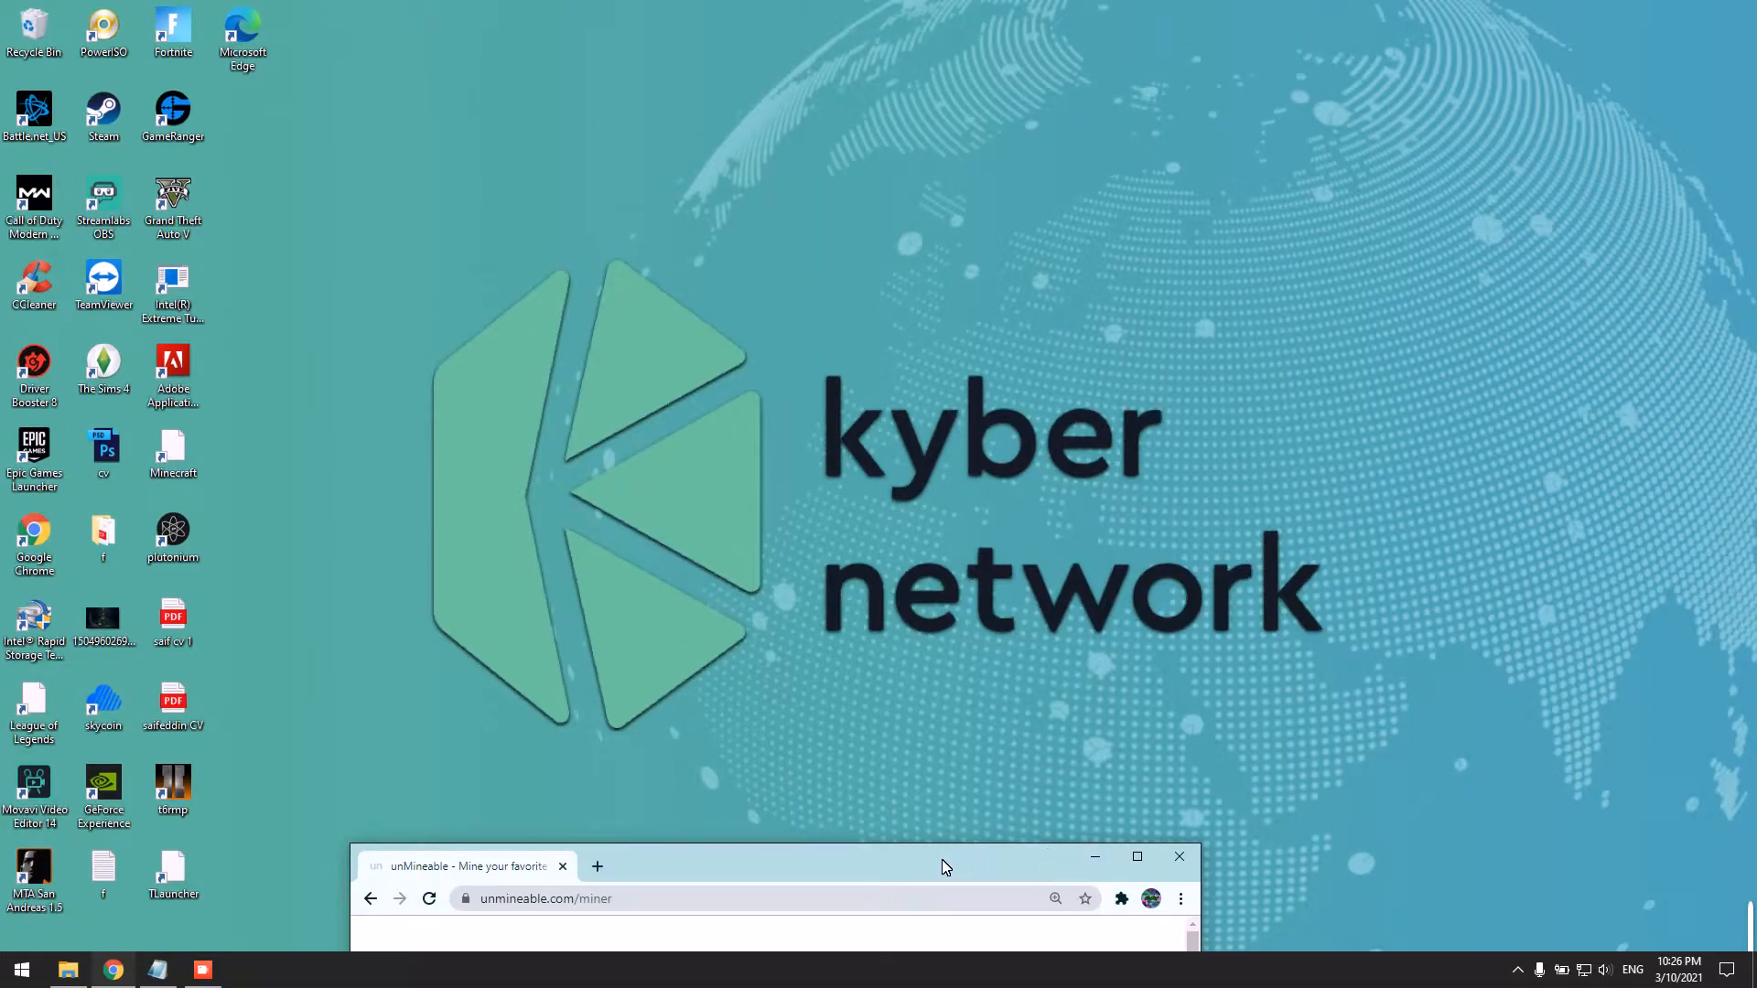
# Maximize the browser window showing the unmineable.com/miner download page.
pyautogui.click(1136, 857)
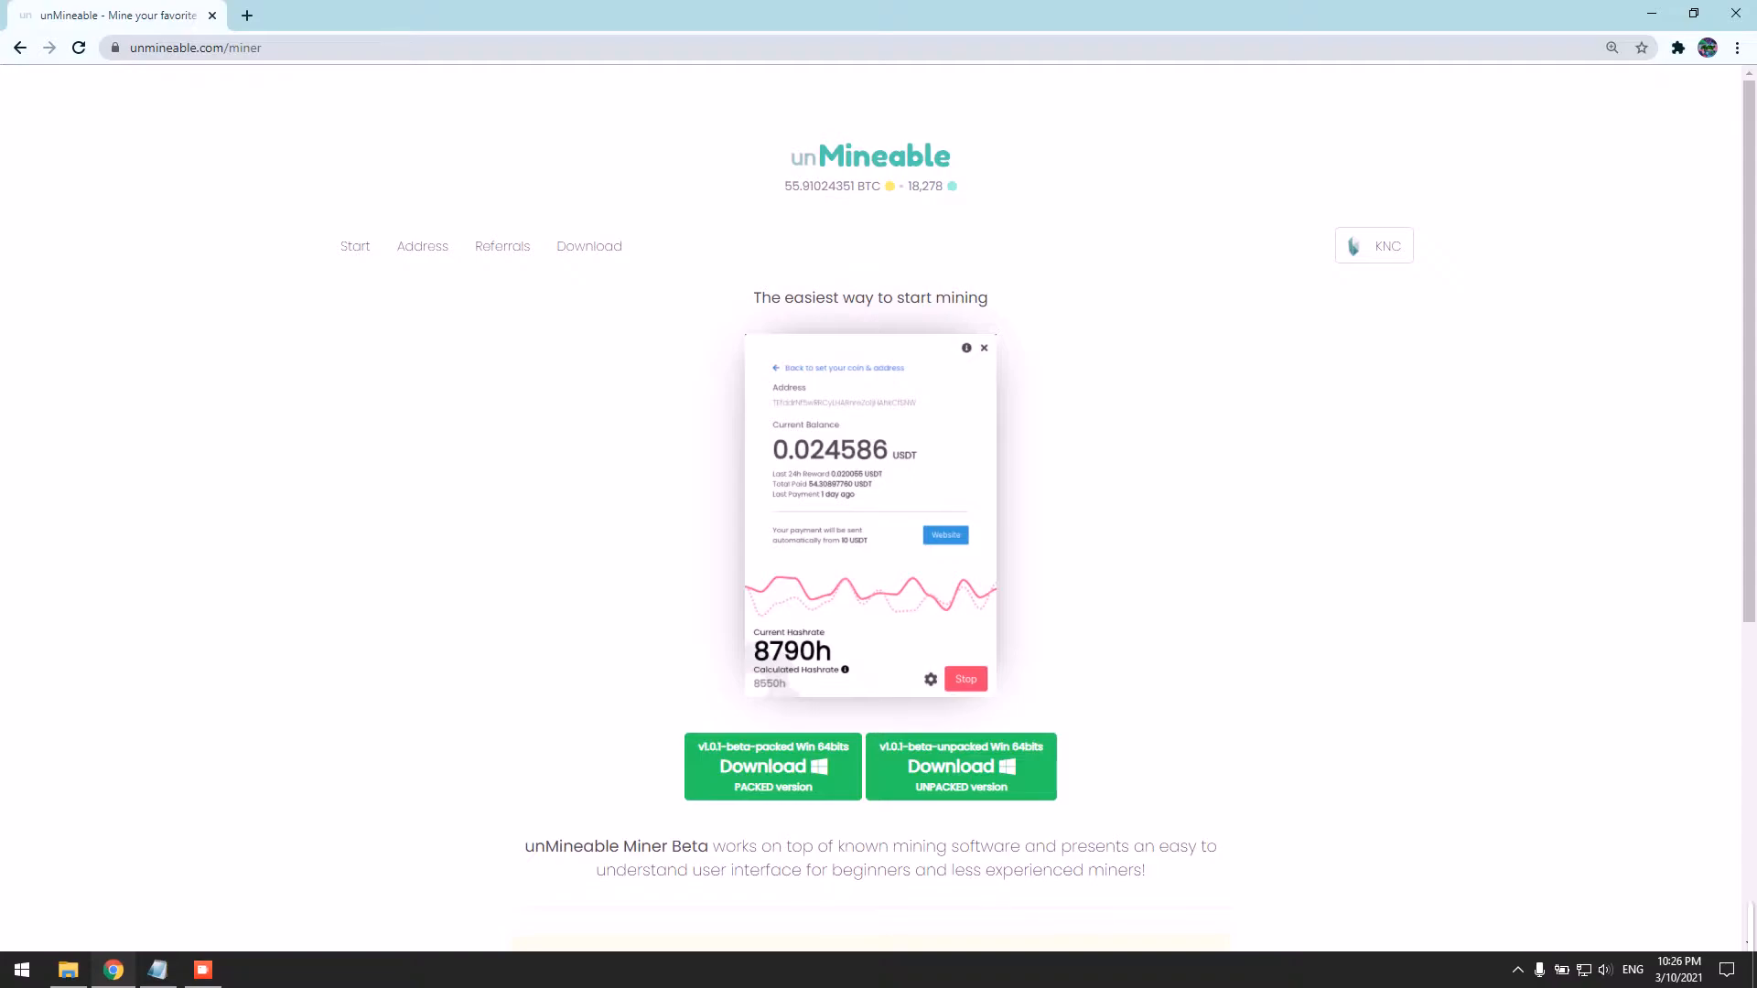
# Download the packed Windows 64-bit miner zip and close the extra tab.
pyautogui.click(958, 767)
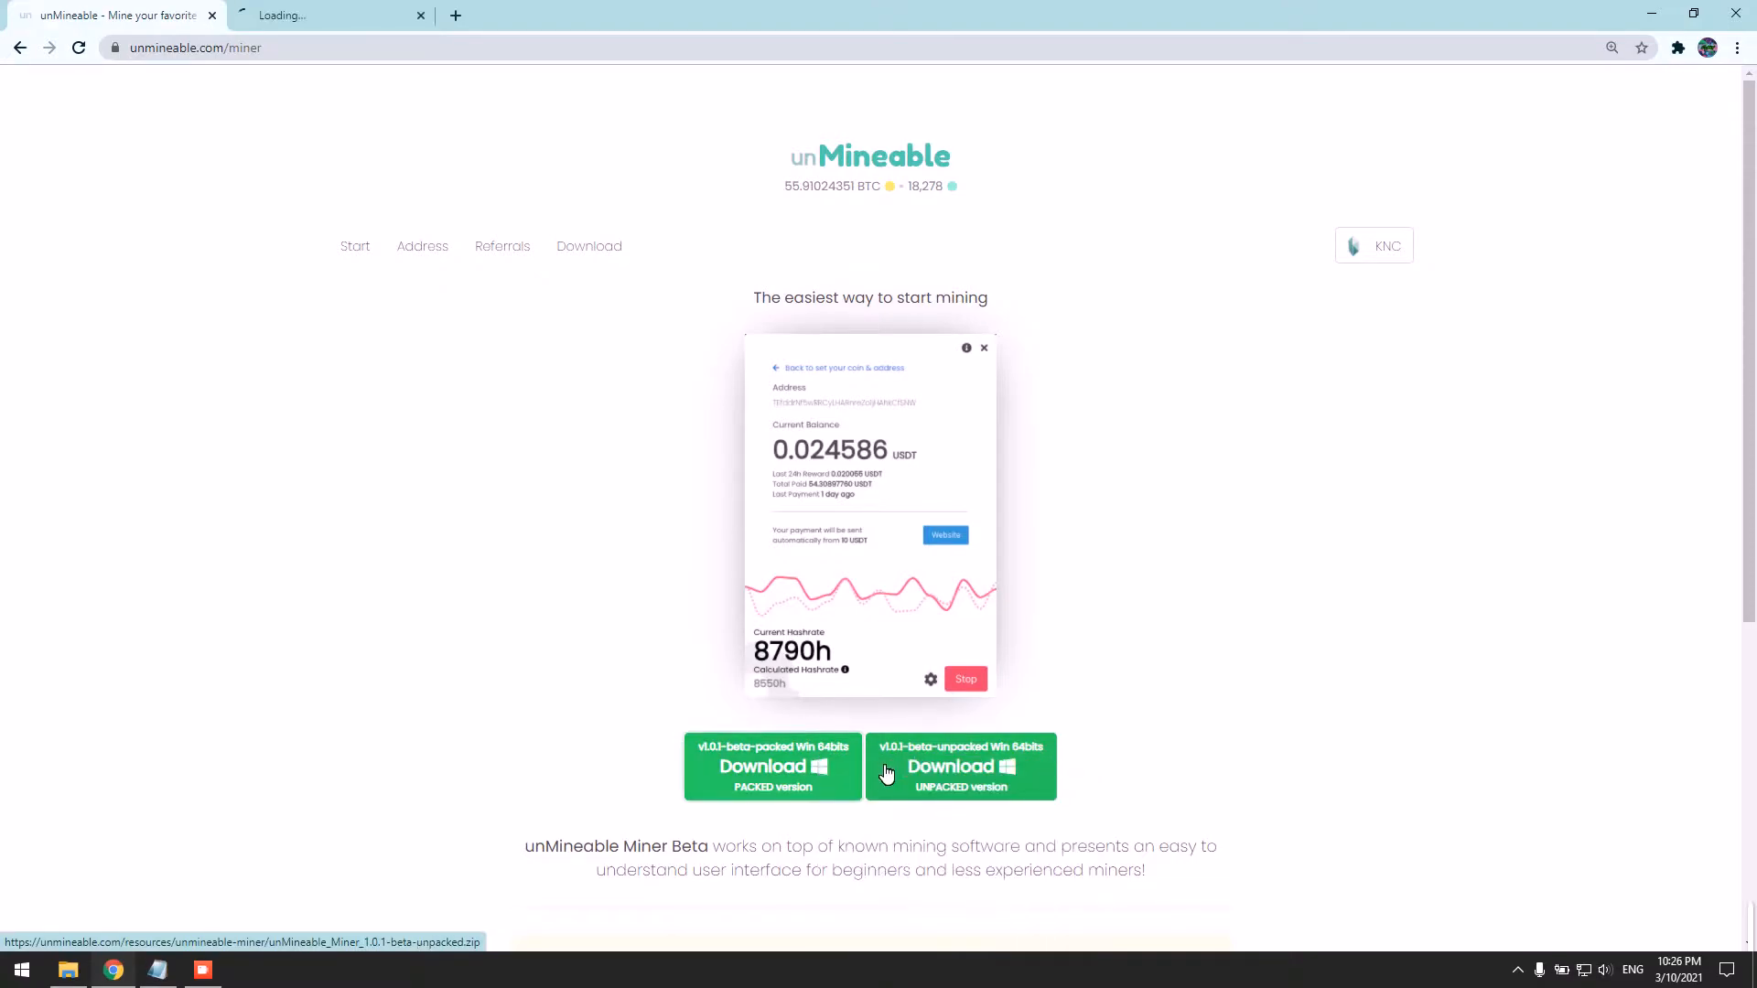
pyautogui.click(961, 766)
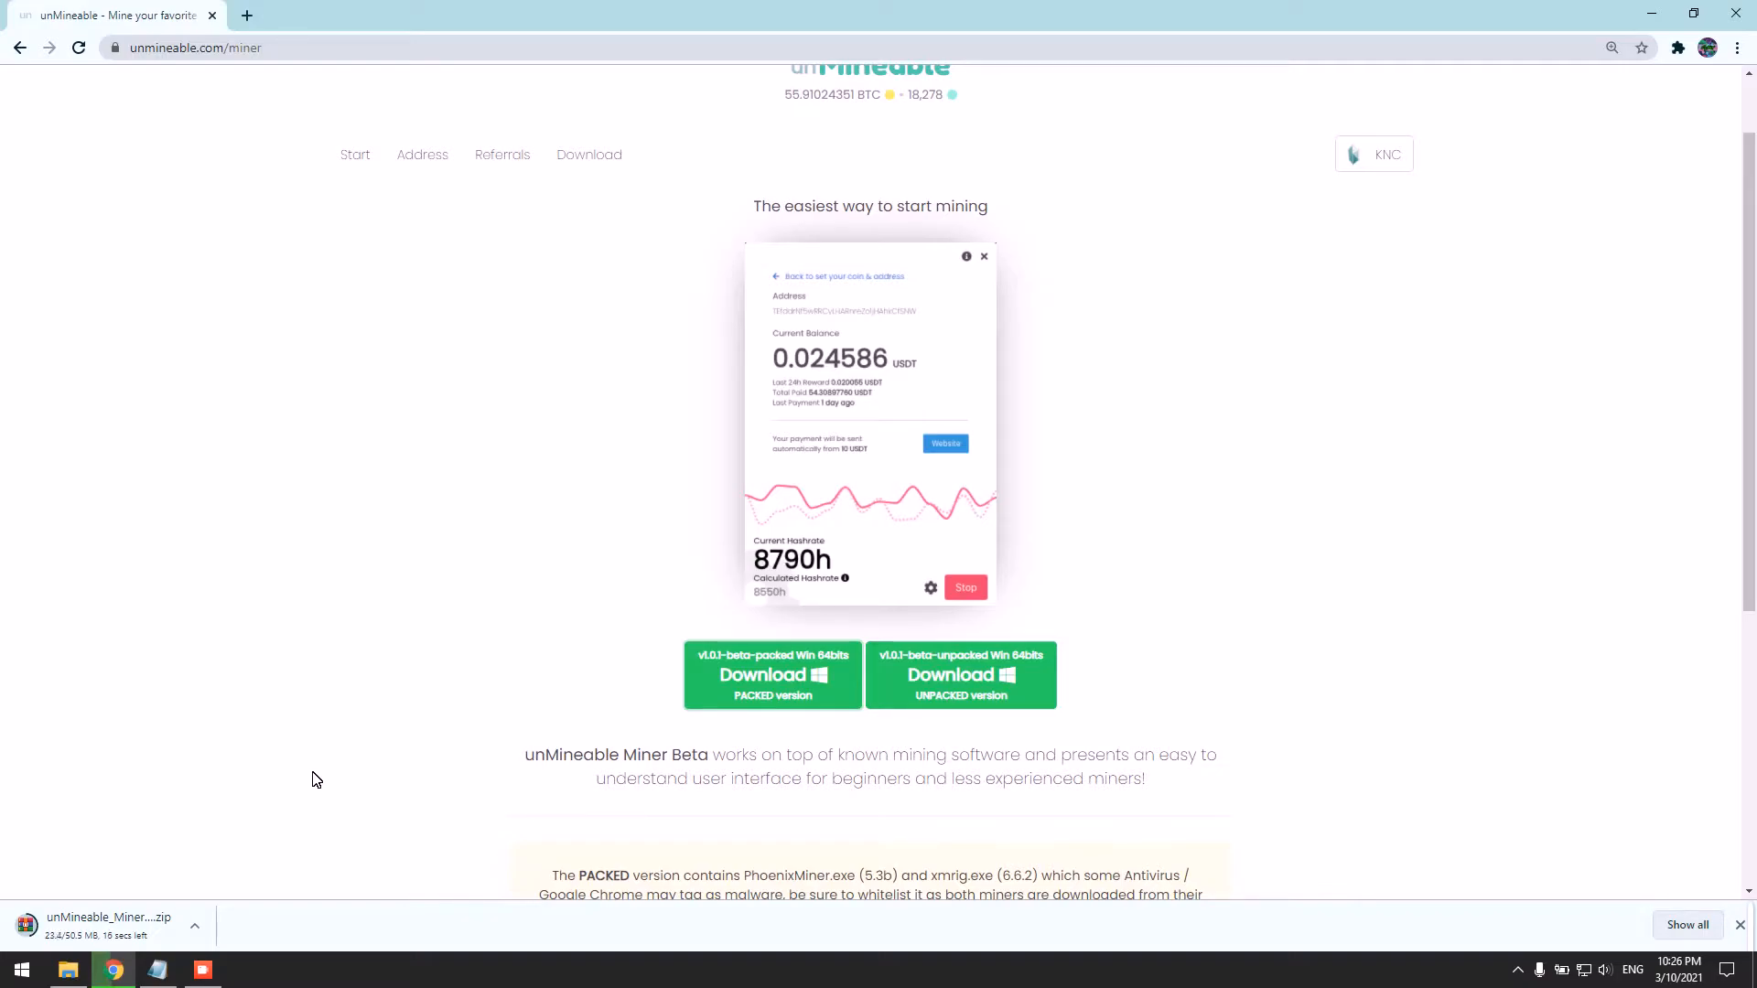
# Reach Windows Security's antivirus exclusion file picker, listing the Downloads folder.
pyautogui.click(20, 970)
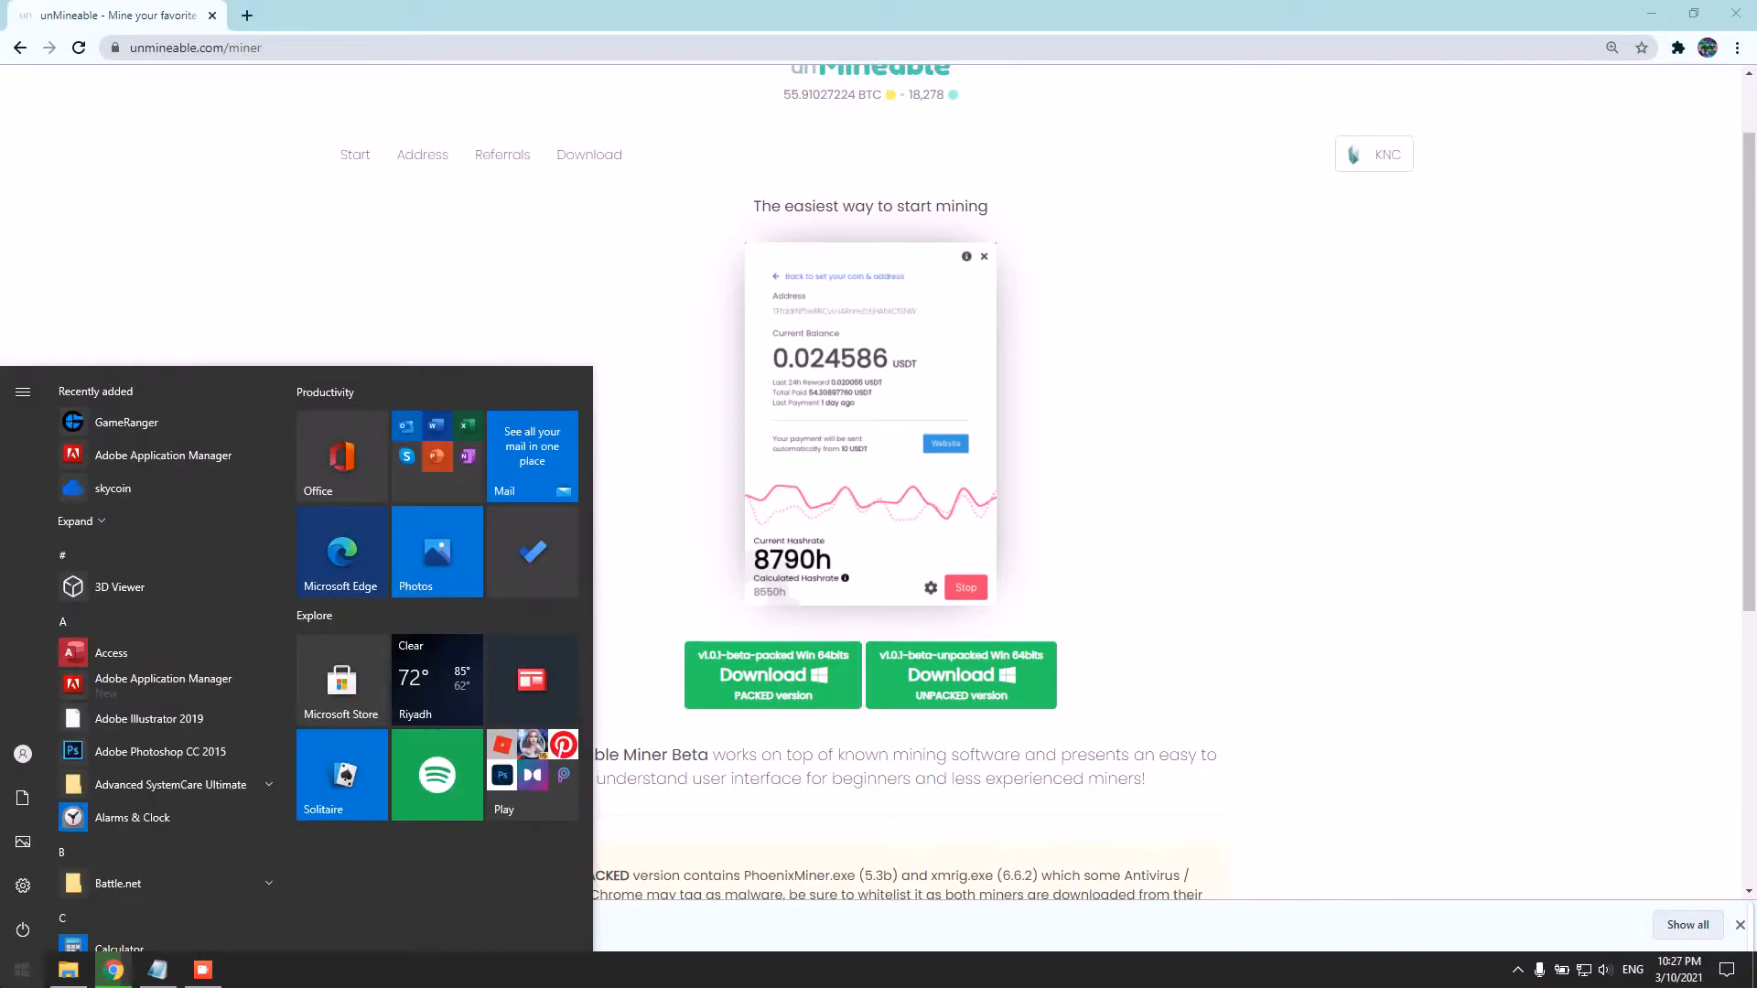
pyautogui.write('S')
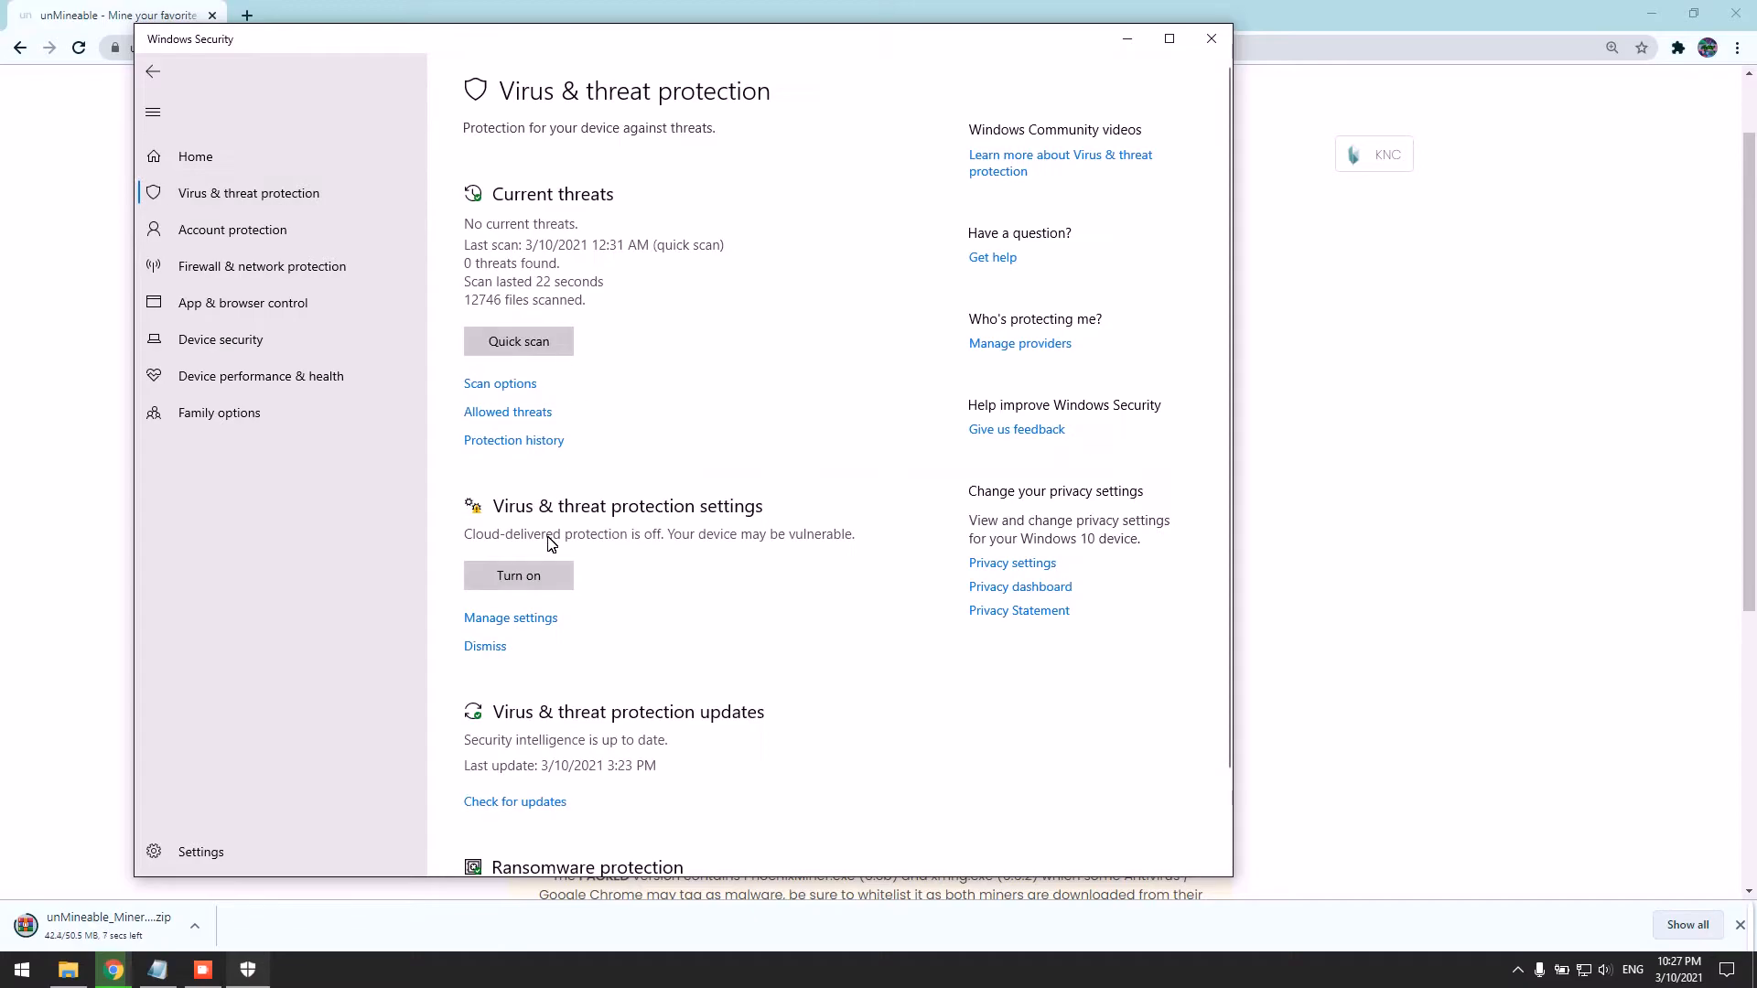
pyautogui.scroll(-3)
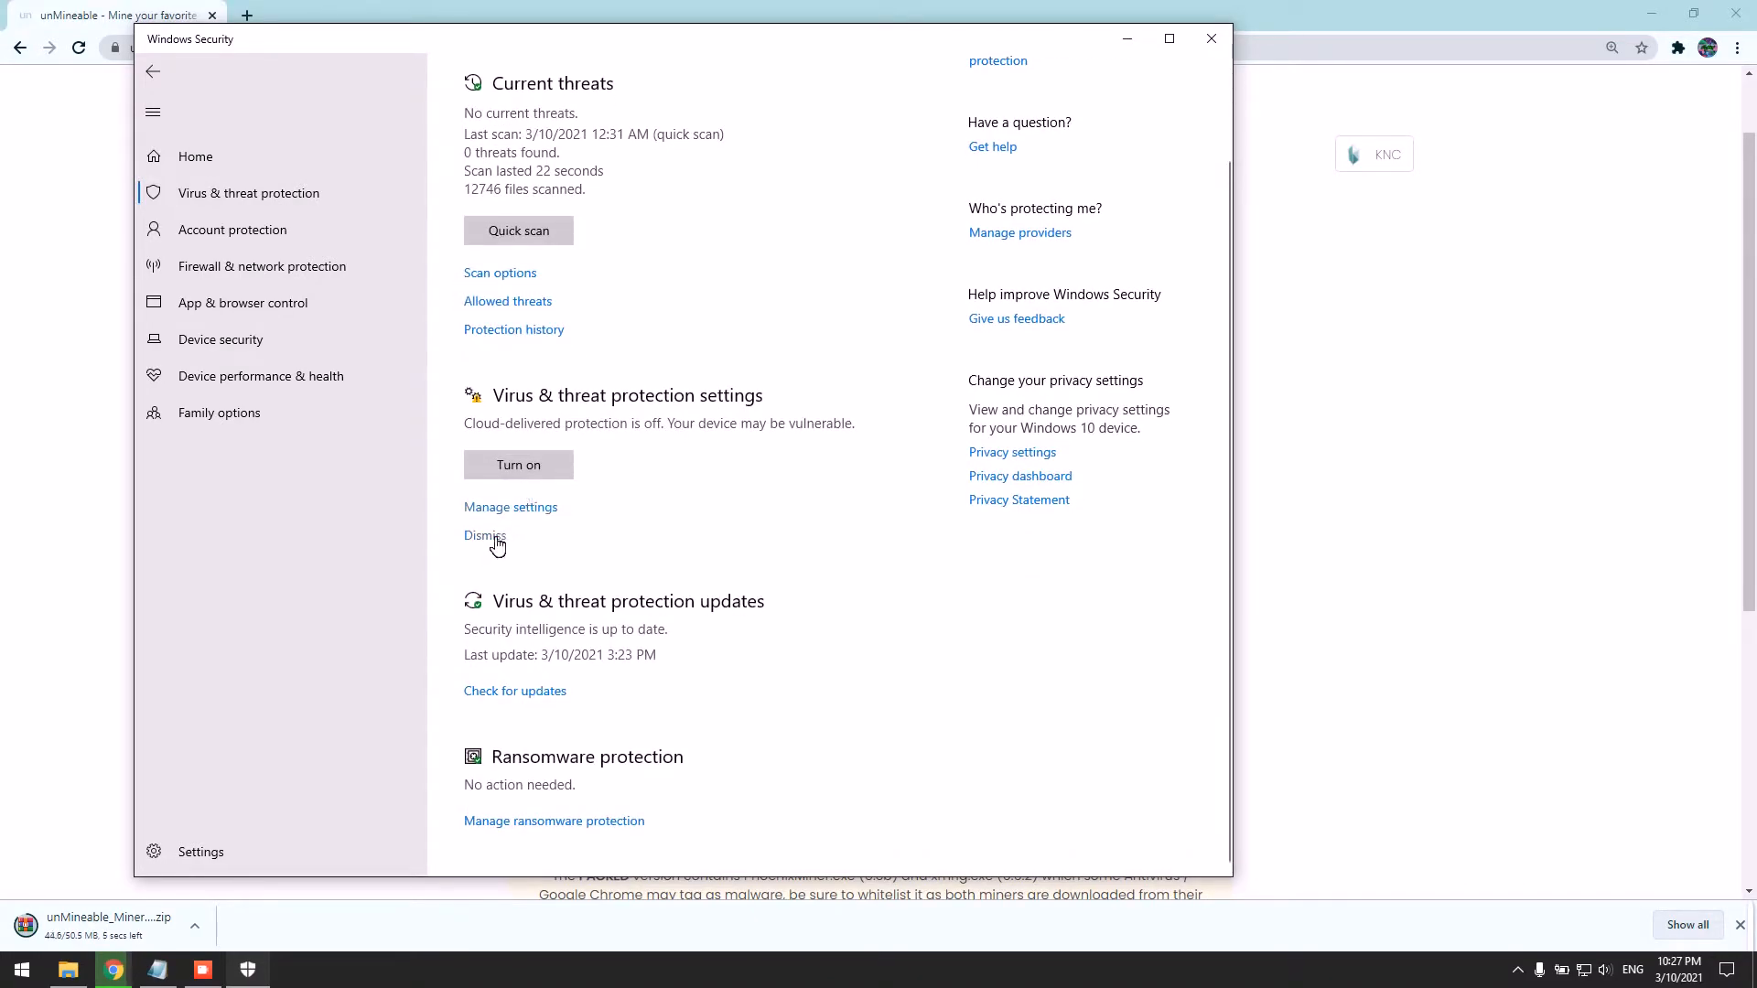
pyautogui.scroll(-3)
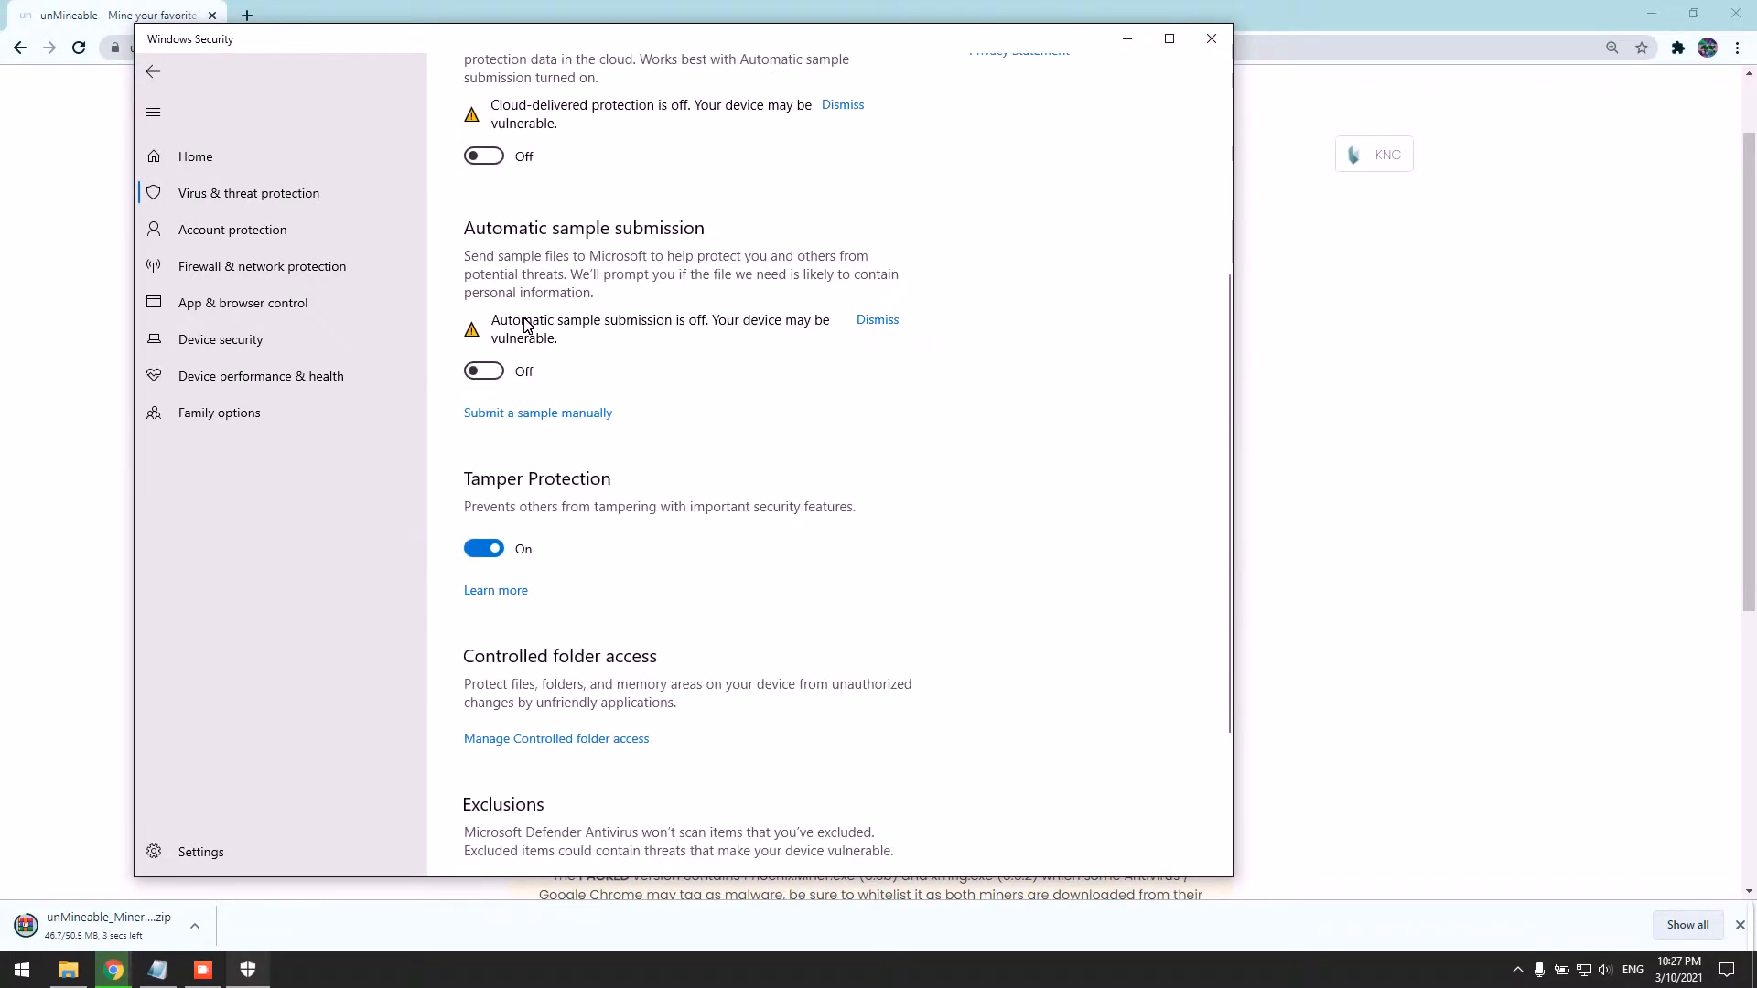
pyautogui.scroll(-3)
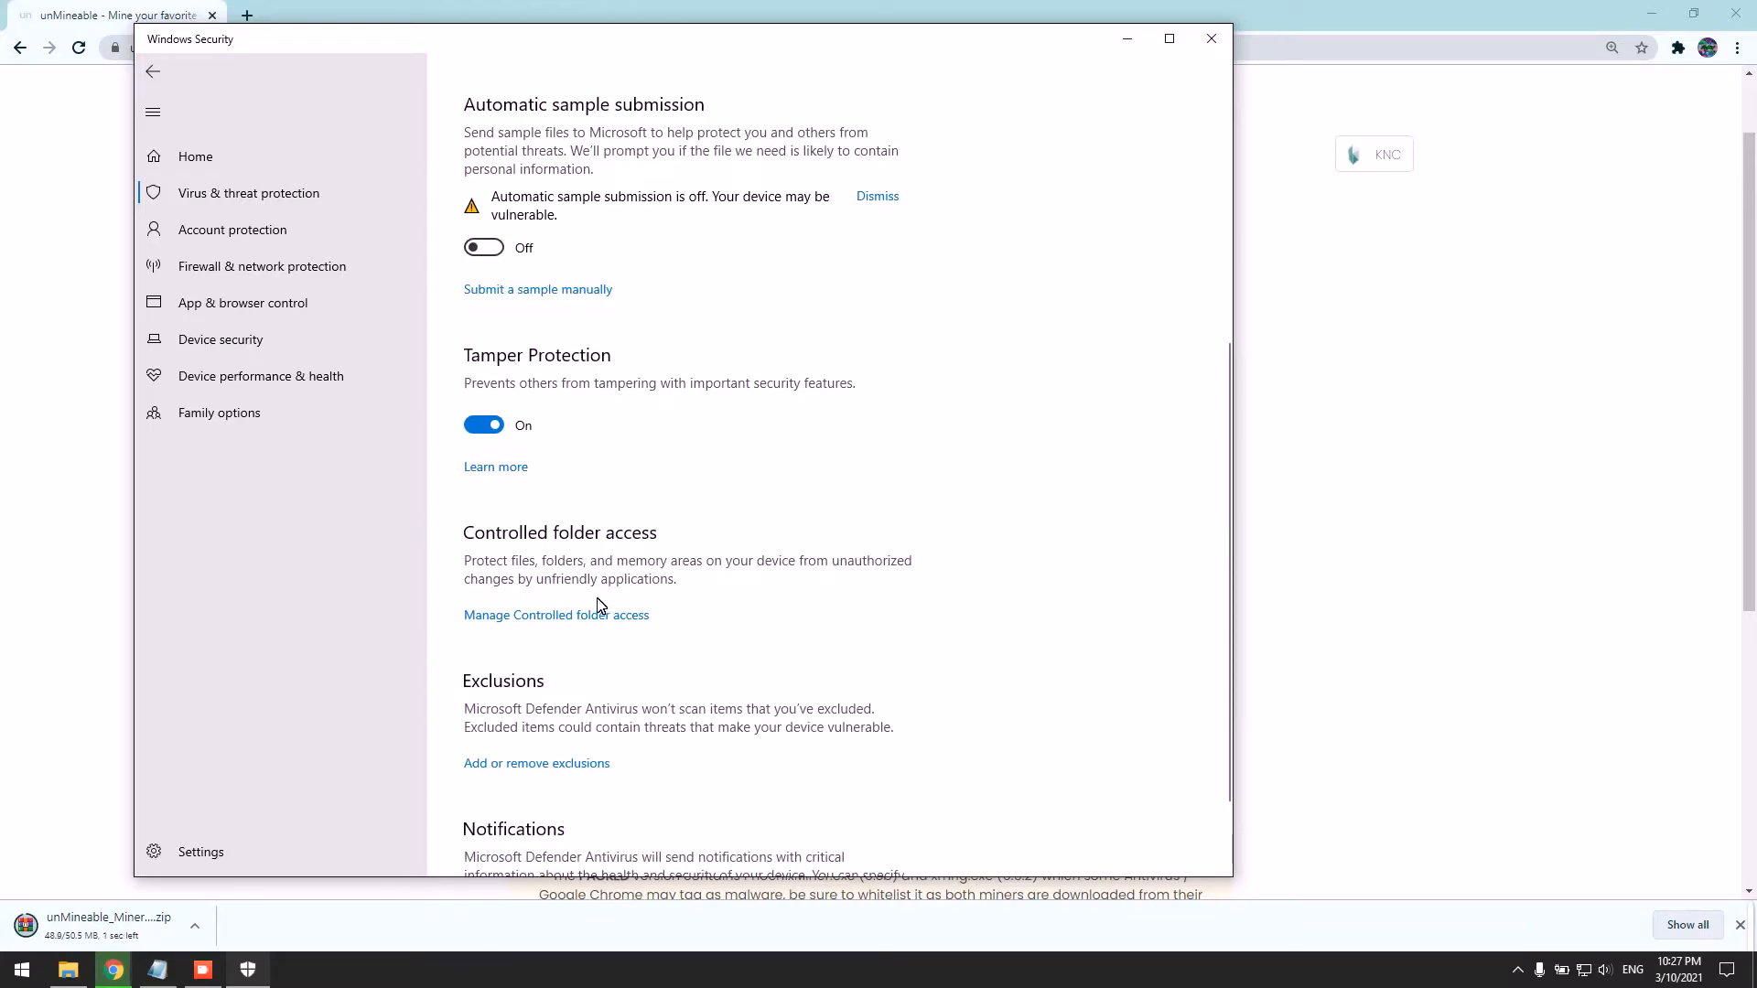
pyautogui.click(537, 764)
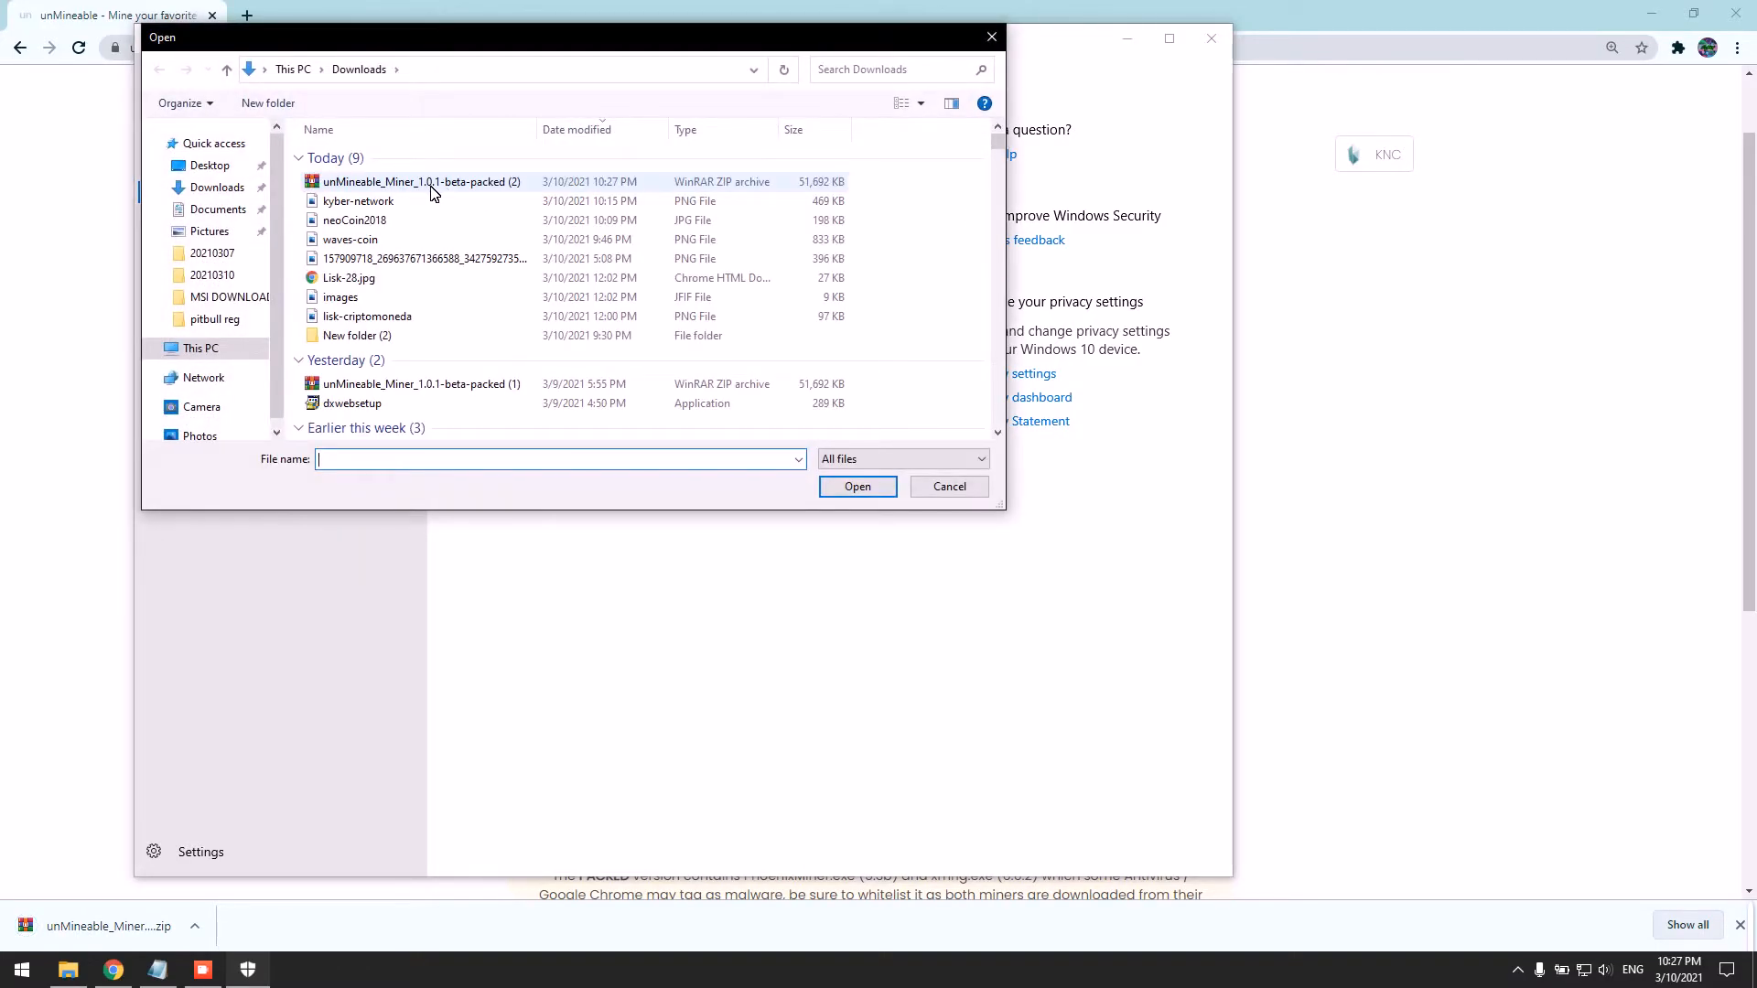
# Add unMineable_Miner_1.0.1-beta-packed (2) as a file exclusion and leave the page.
pyautogui.click(856, 485)
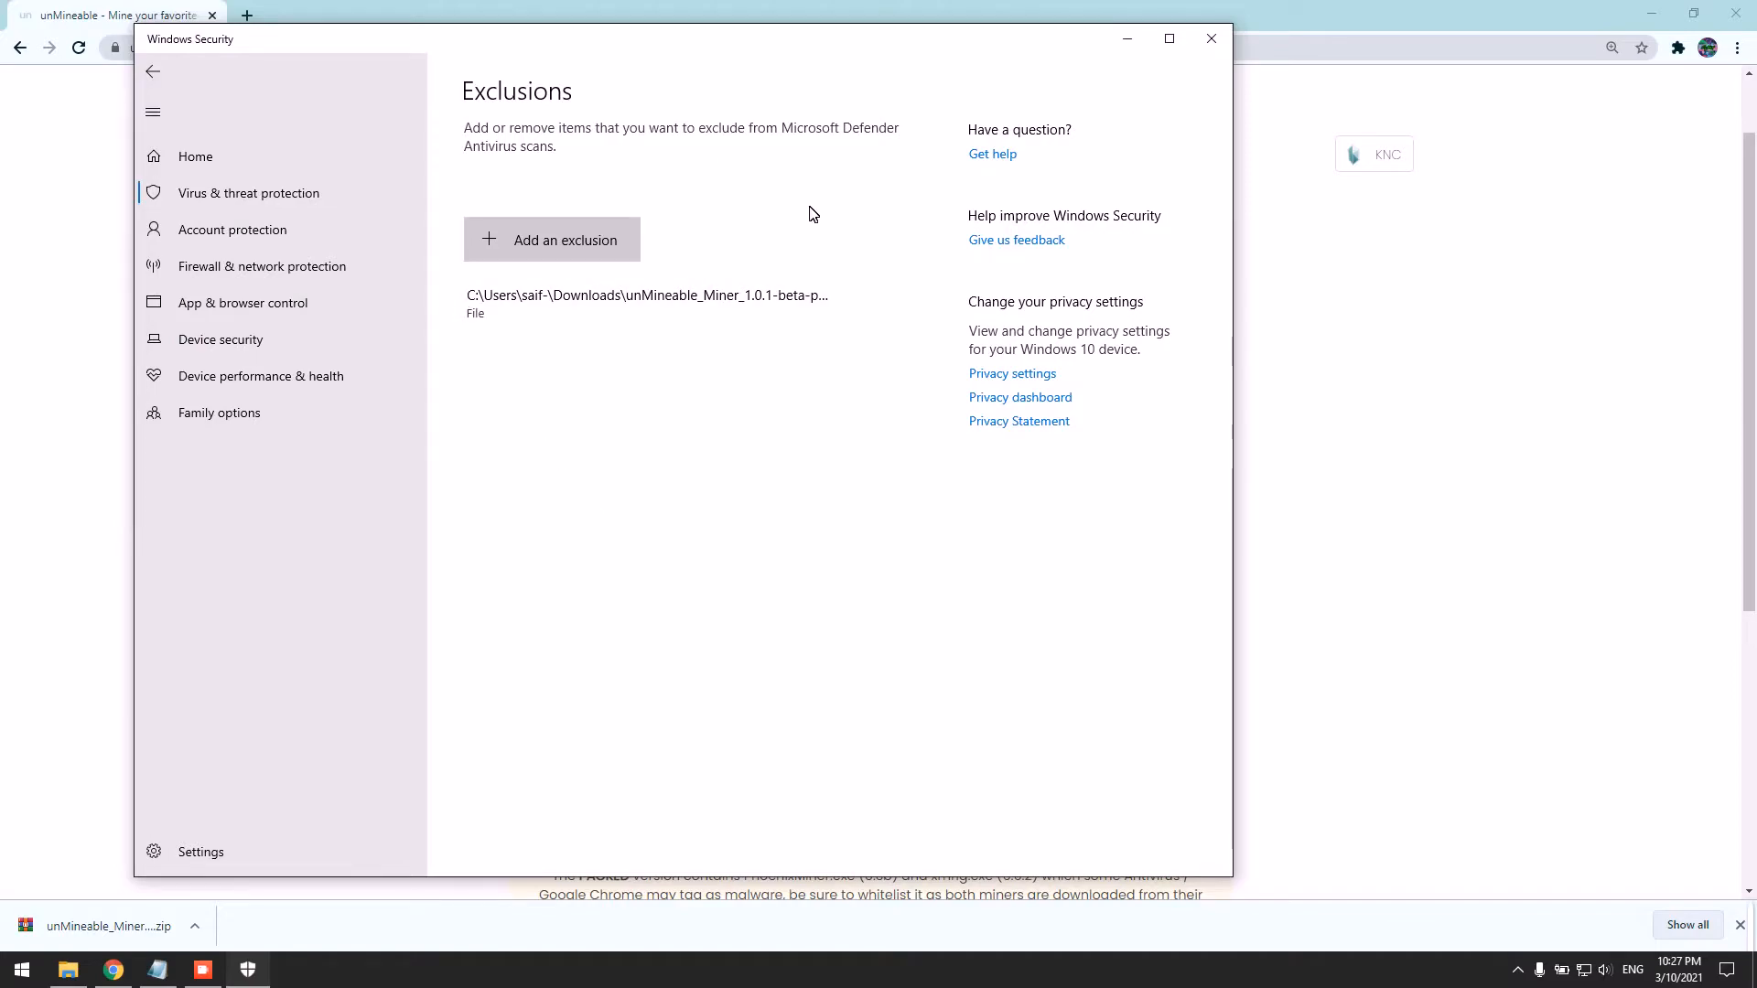
pyautogui.moveTo(487, 119)
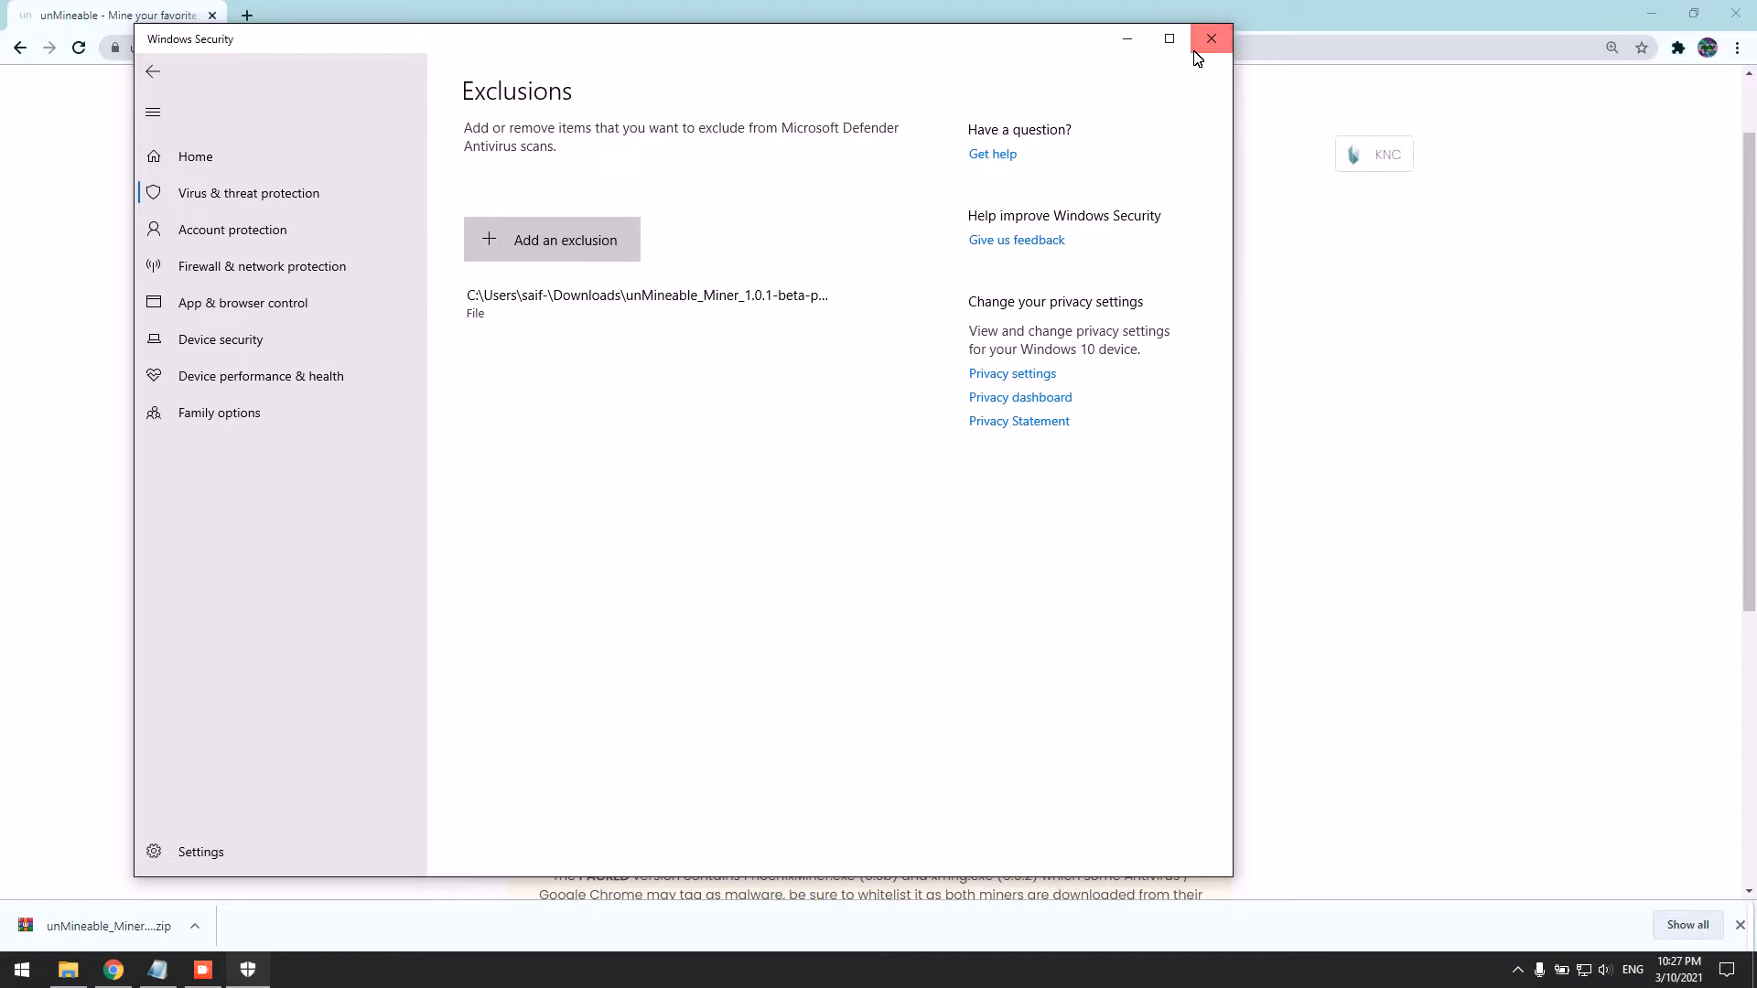
pyautogui.click(153, 71)
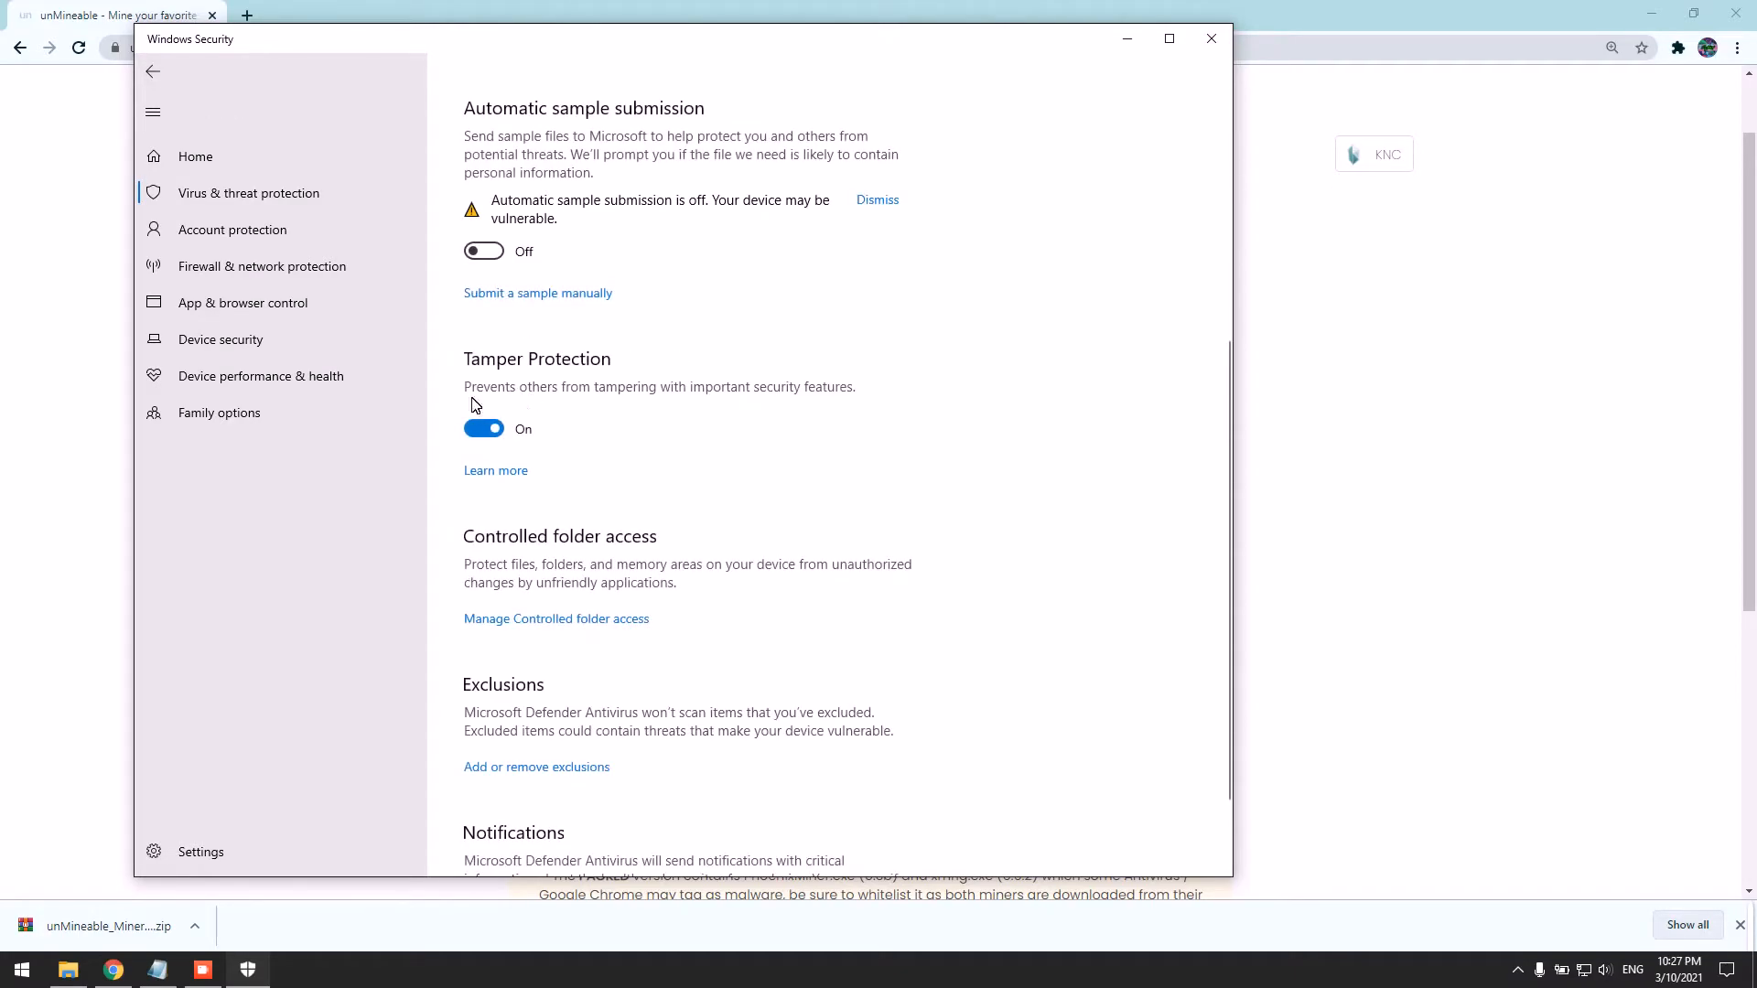
pyautogui.moveTo(805, 181)
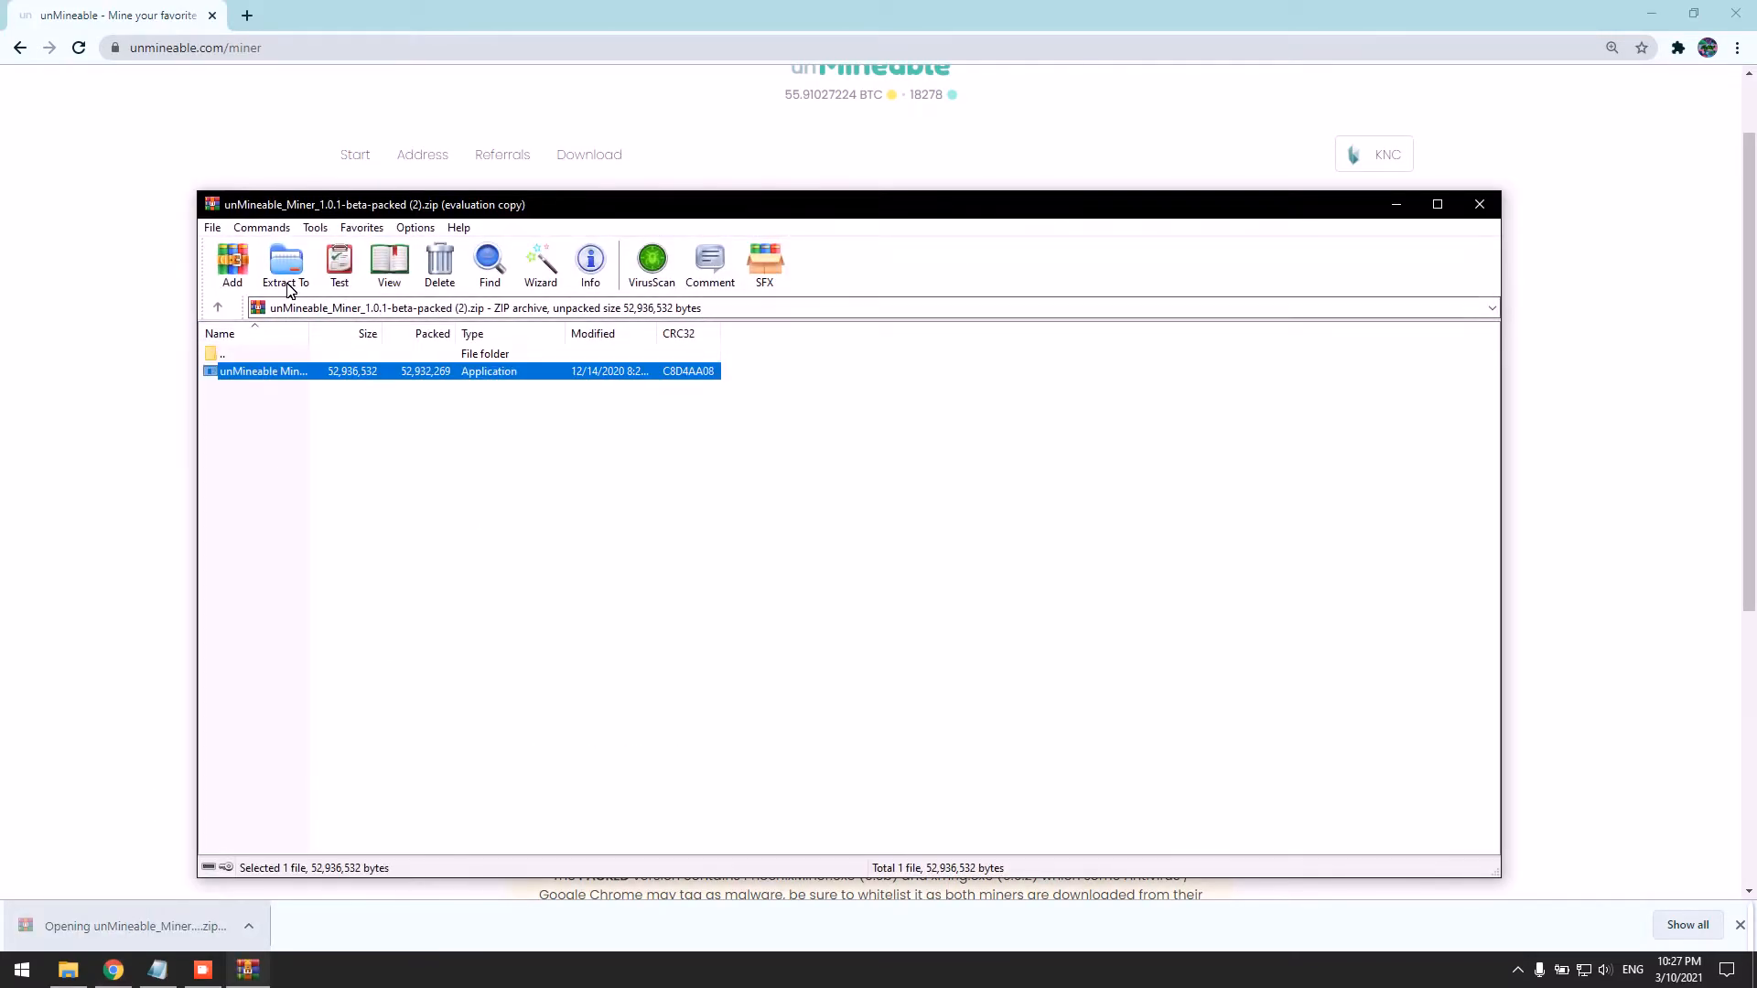
# Extract the miner to the desktop with WinRAR and launch it to the welcome screen.
pyautogui.click(286, 267)
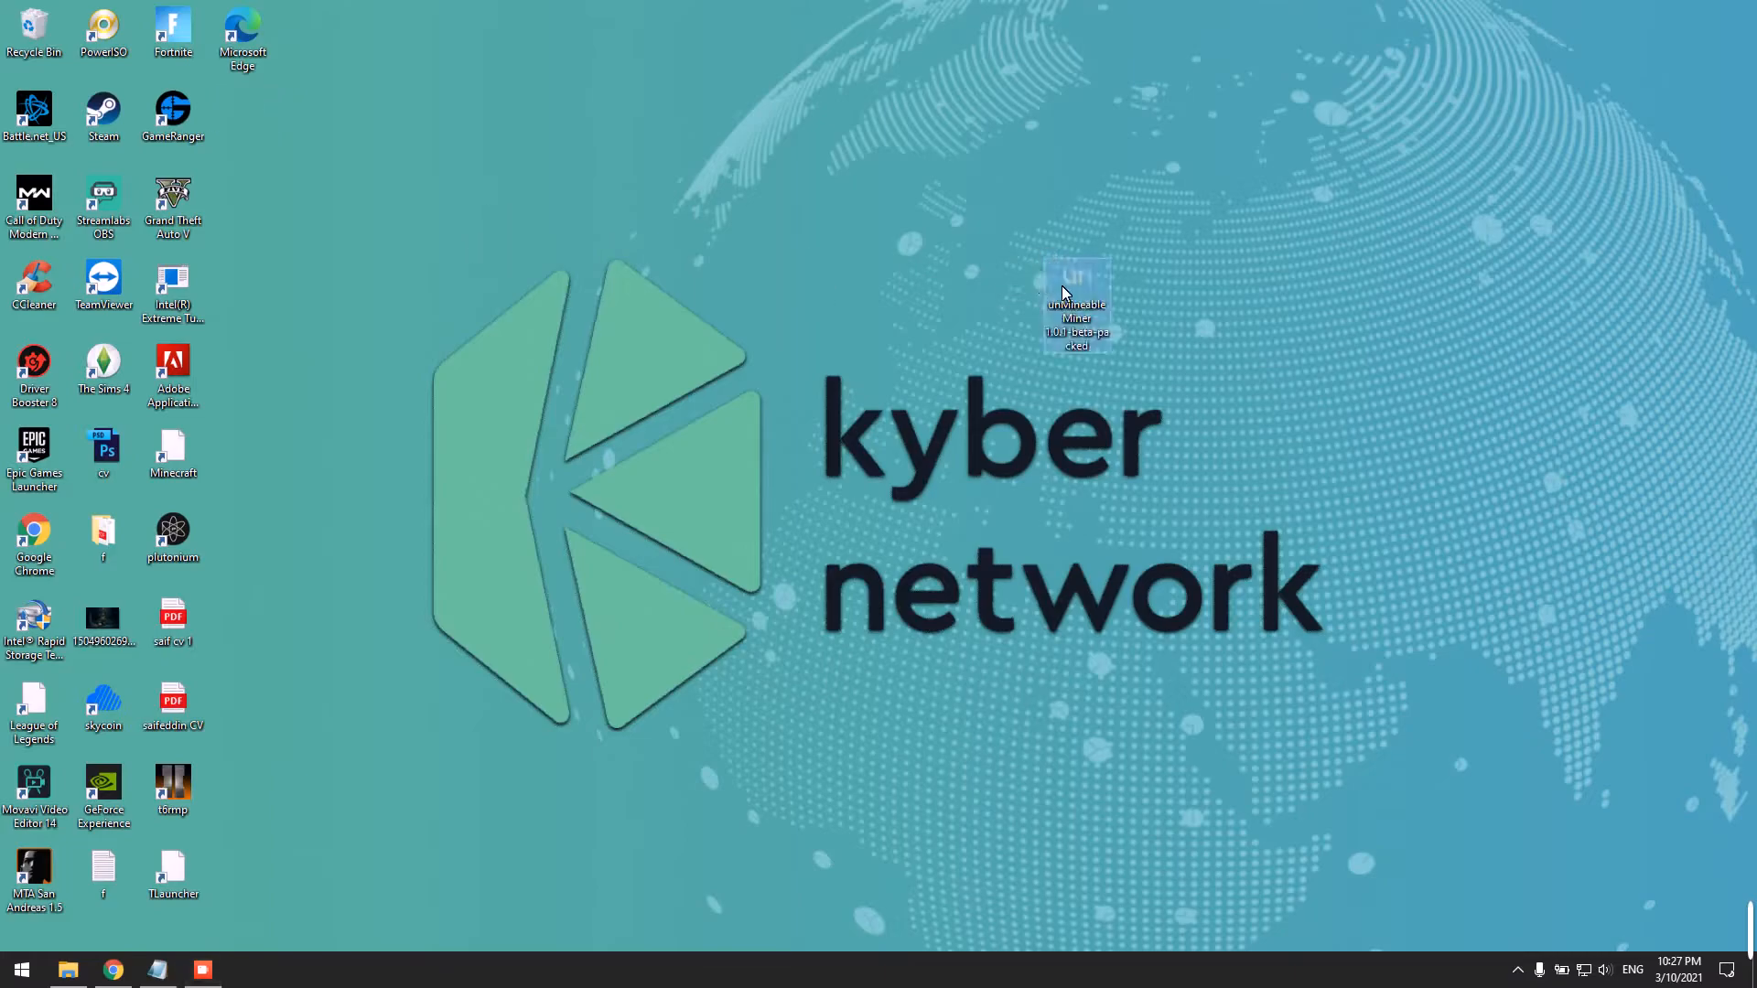
pyautogui.doubleClick(1076, 302)
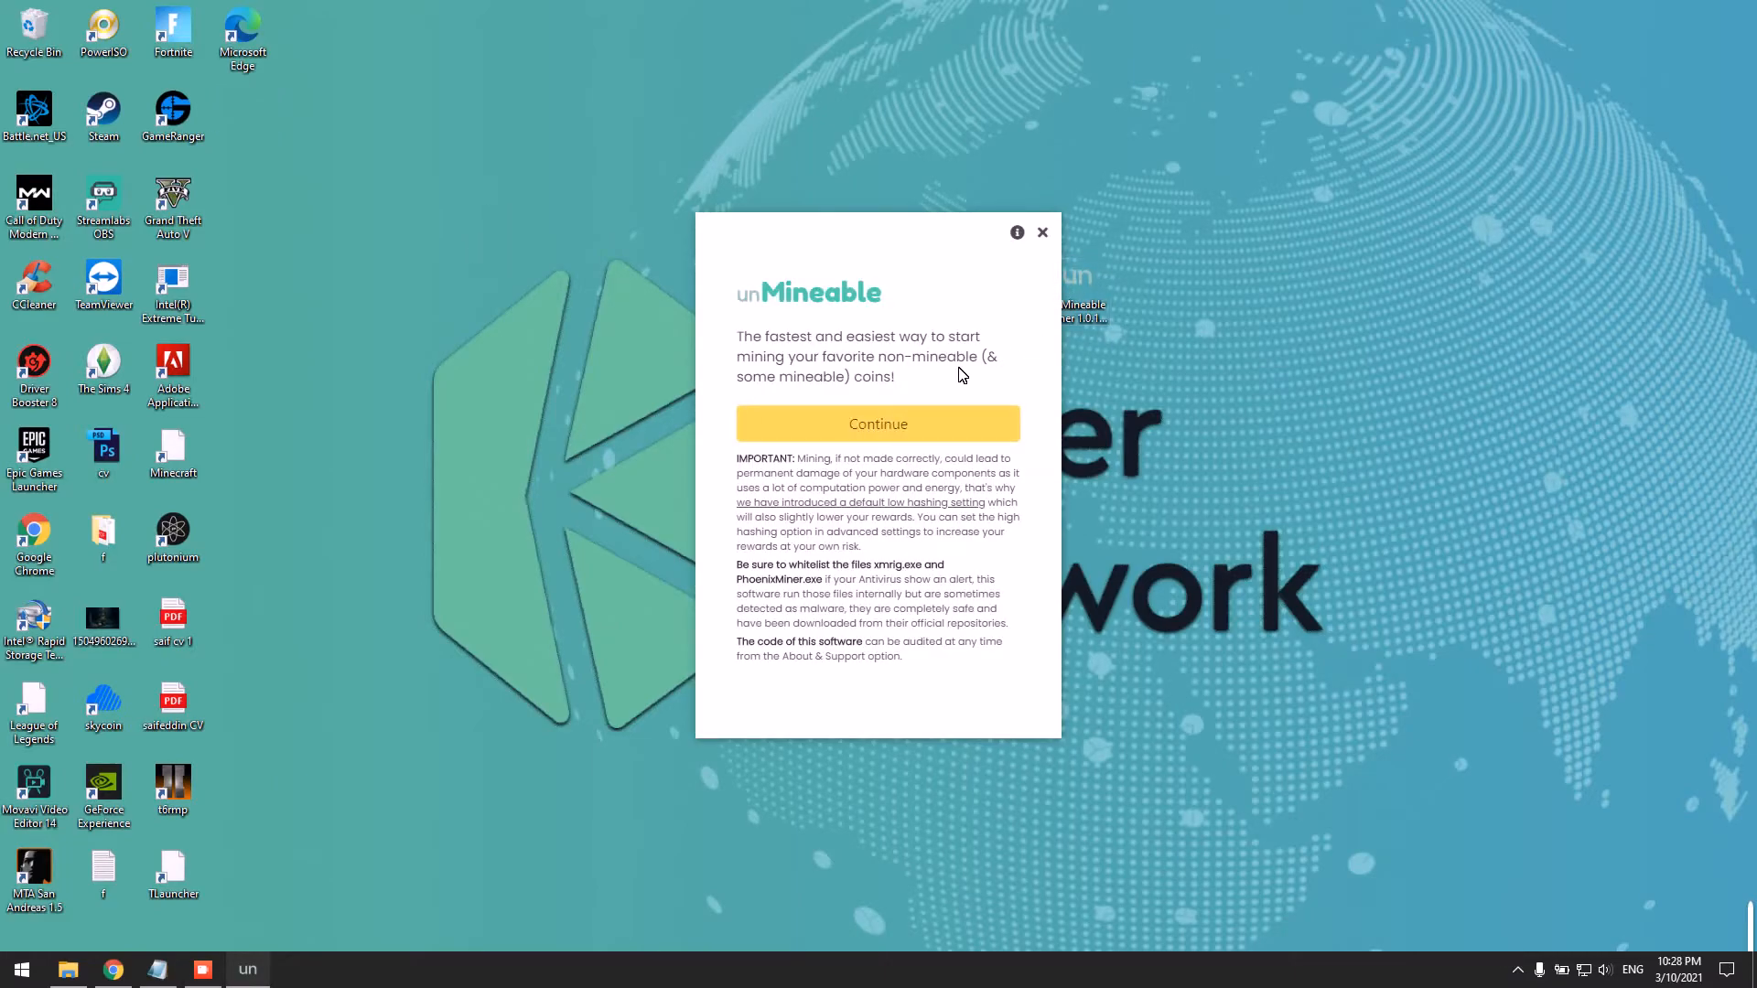
# Pass the welcome screen, try CPU, then choose Graphics Card (GPU) as mining hardware.
pyautogui.click(877, 422)
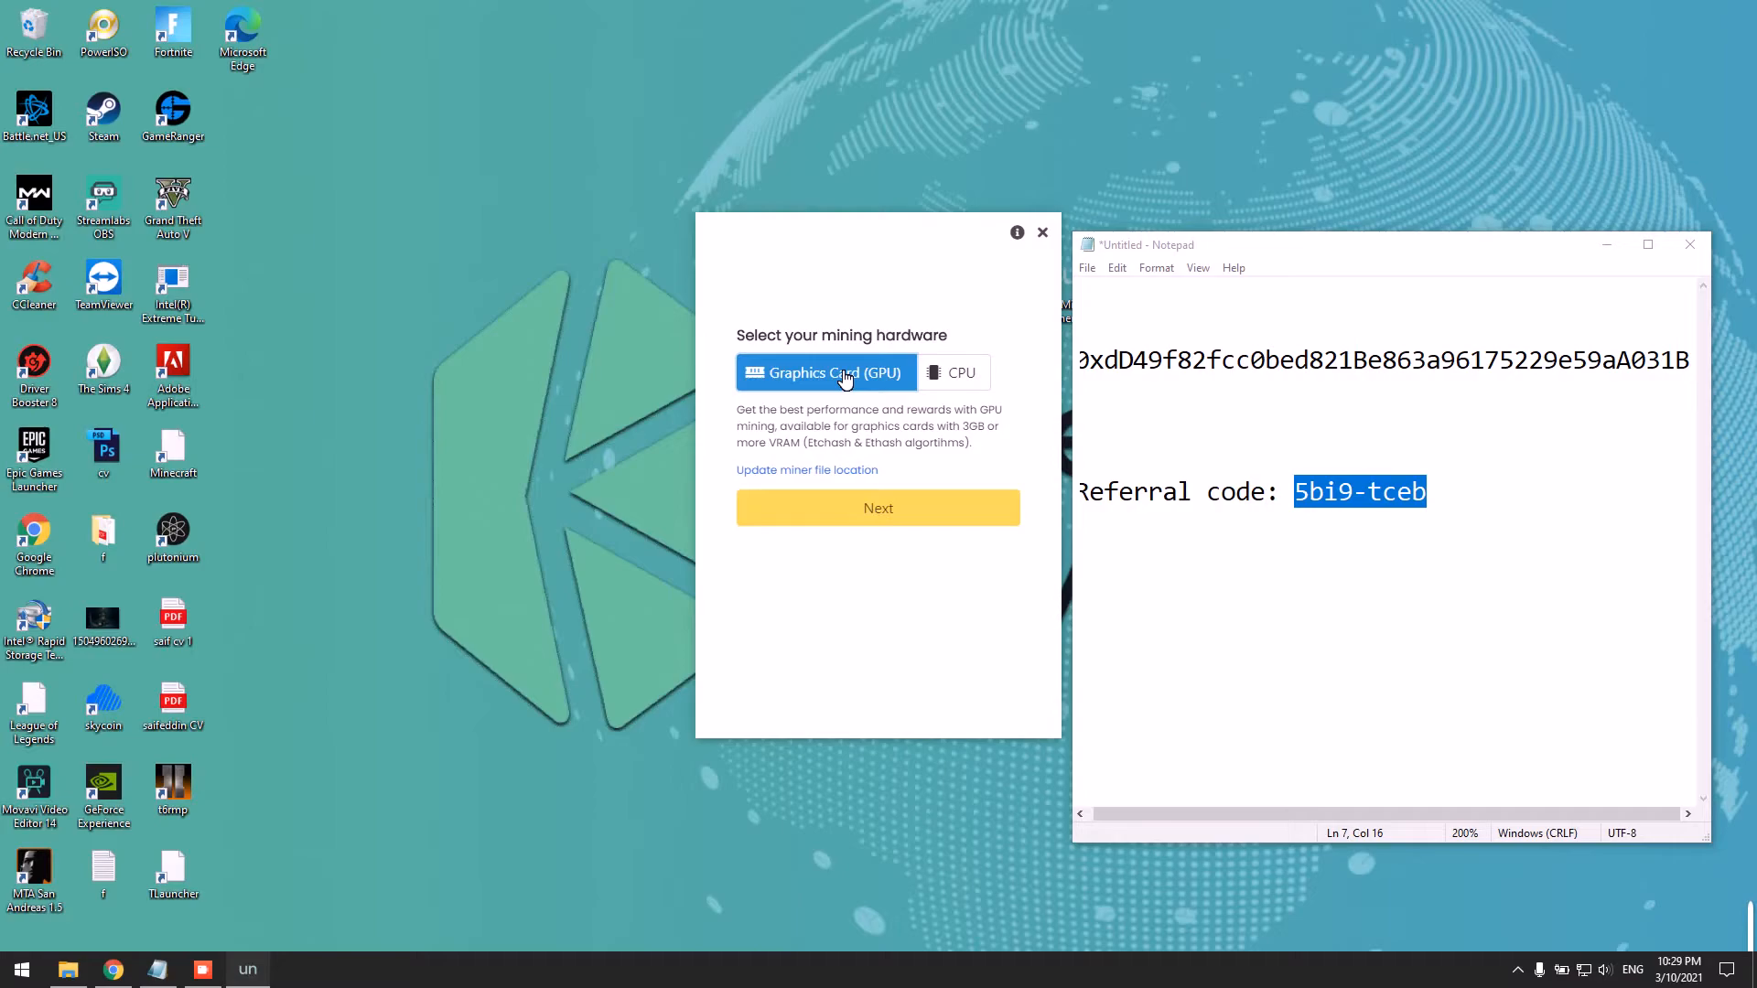
pyautogui.moveTo(914, 390)
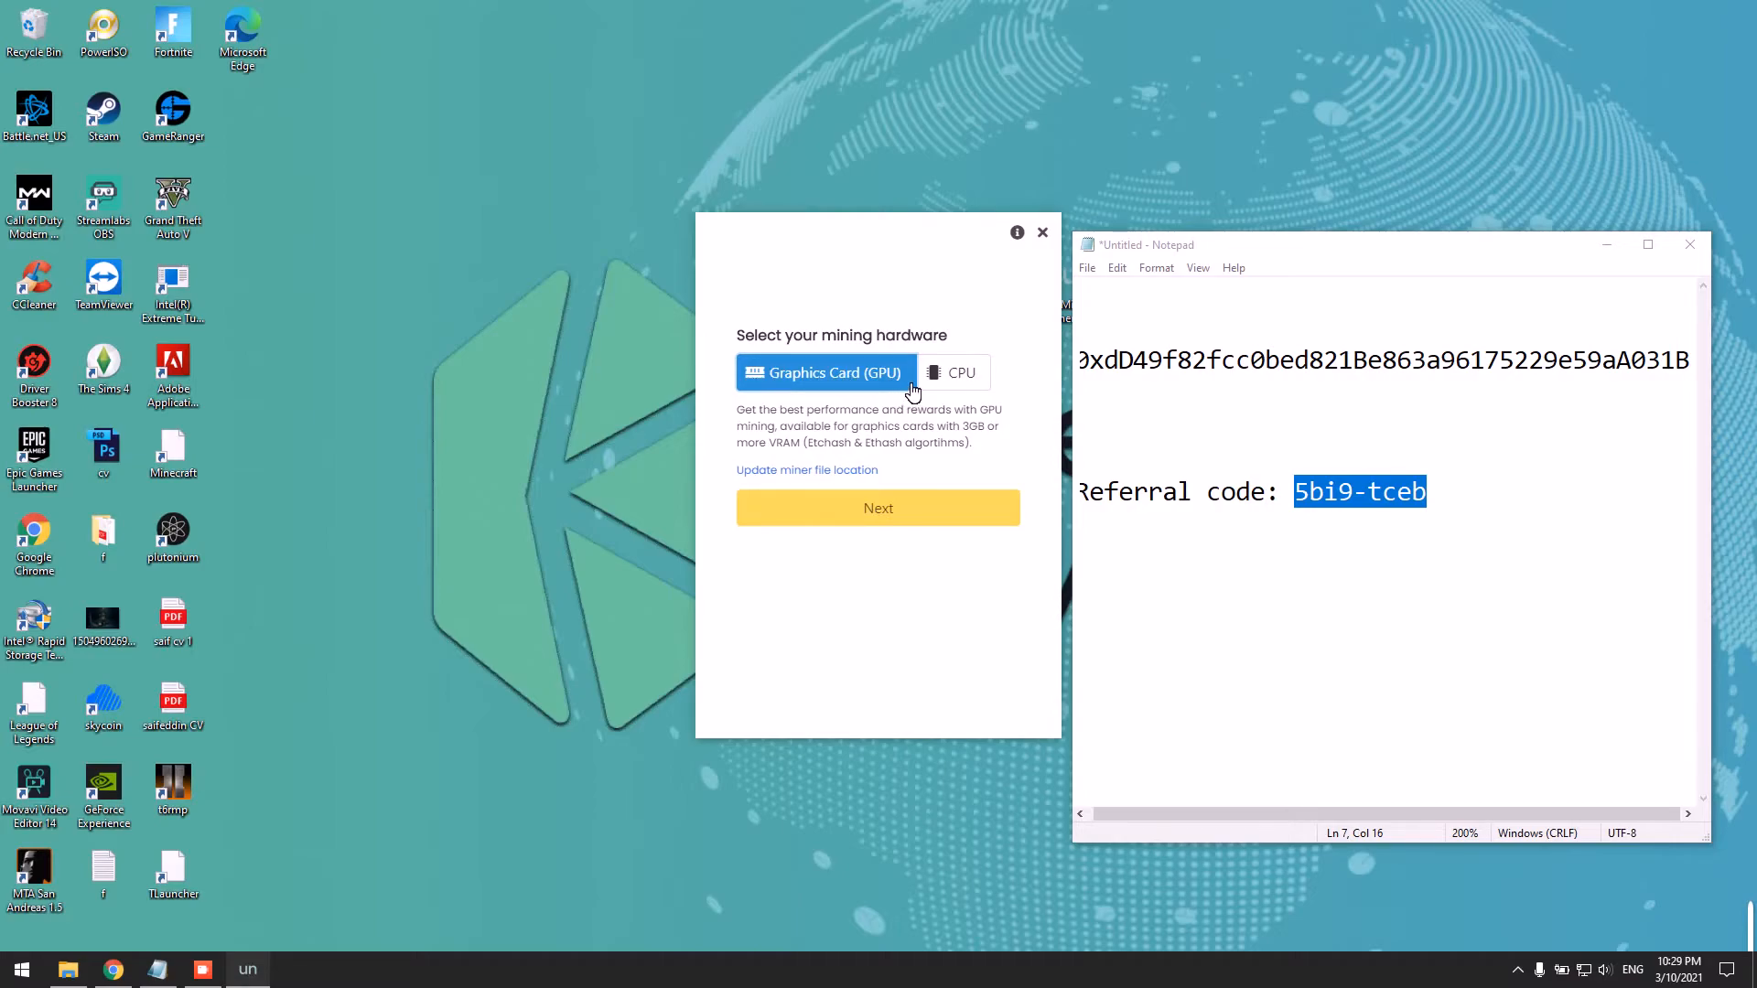
pyautogui.click(961, 371)
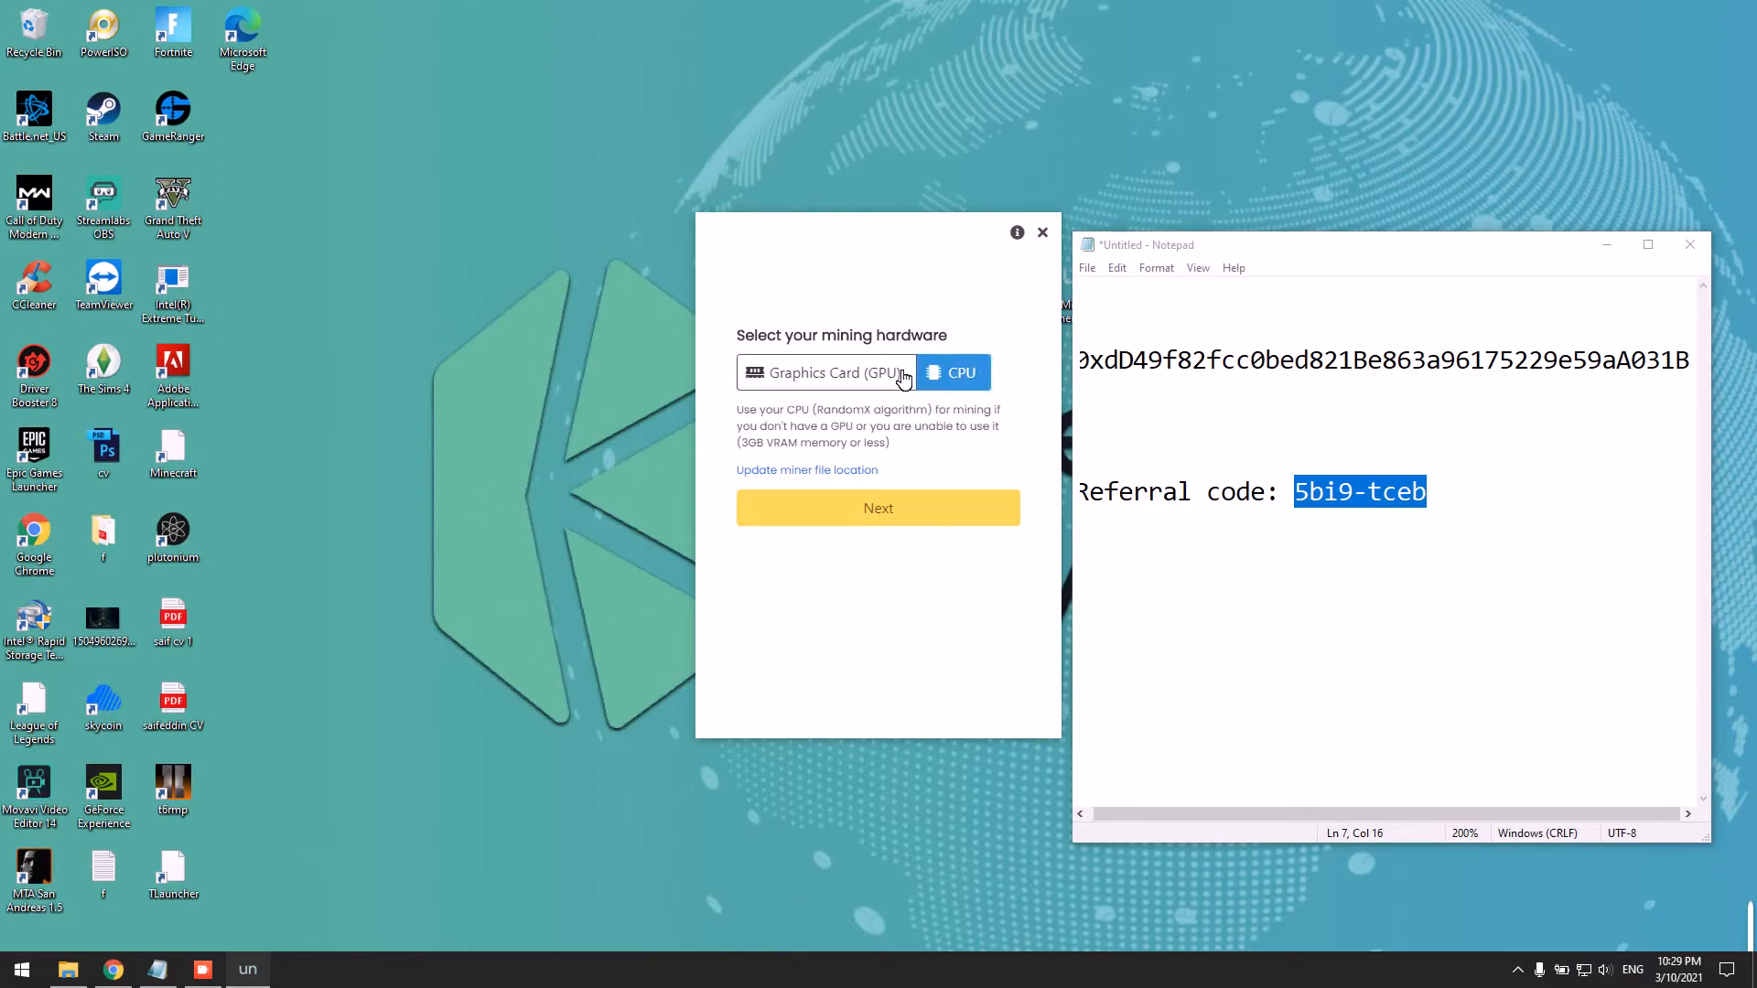
pyautogui.click(876, 507)
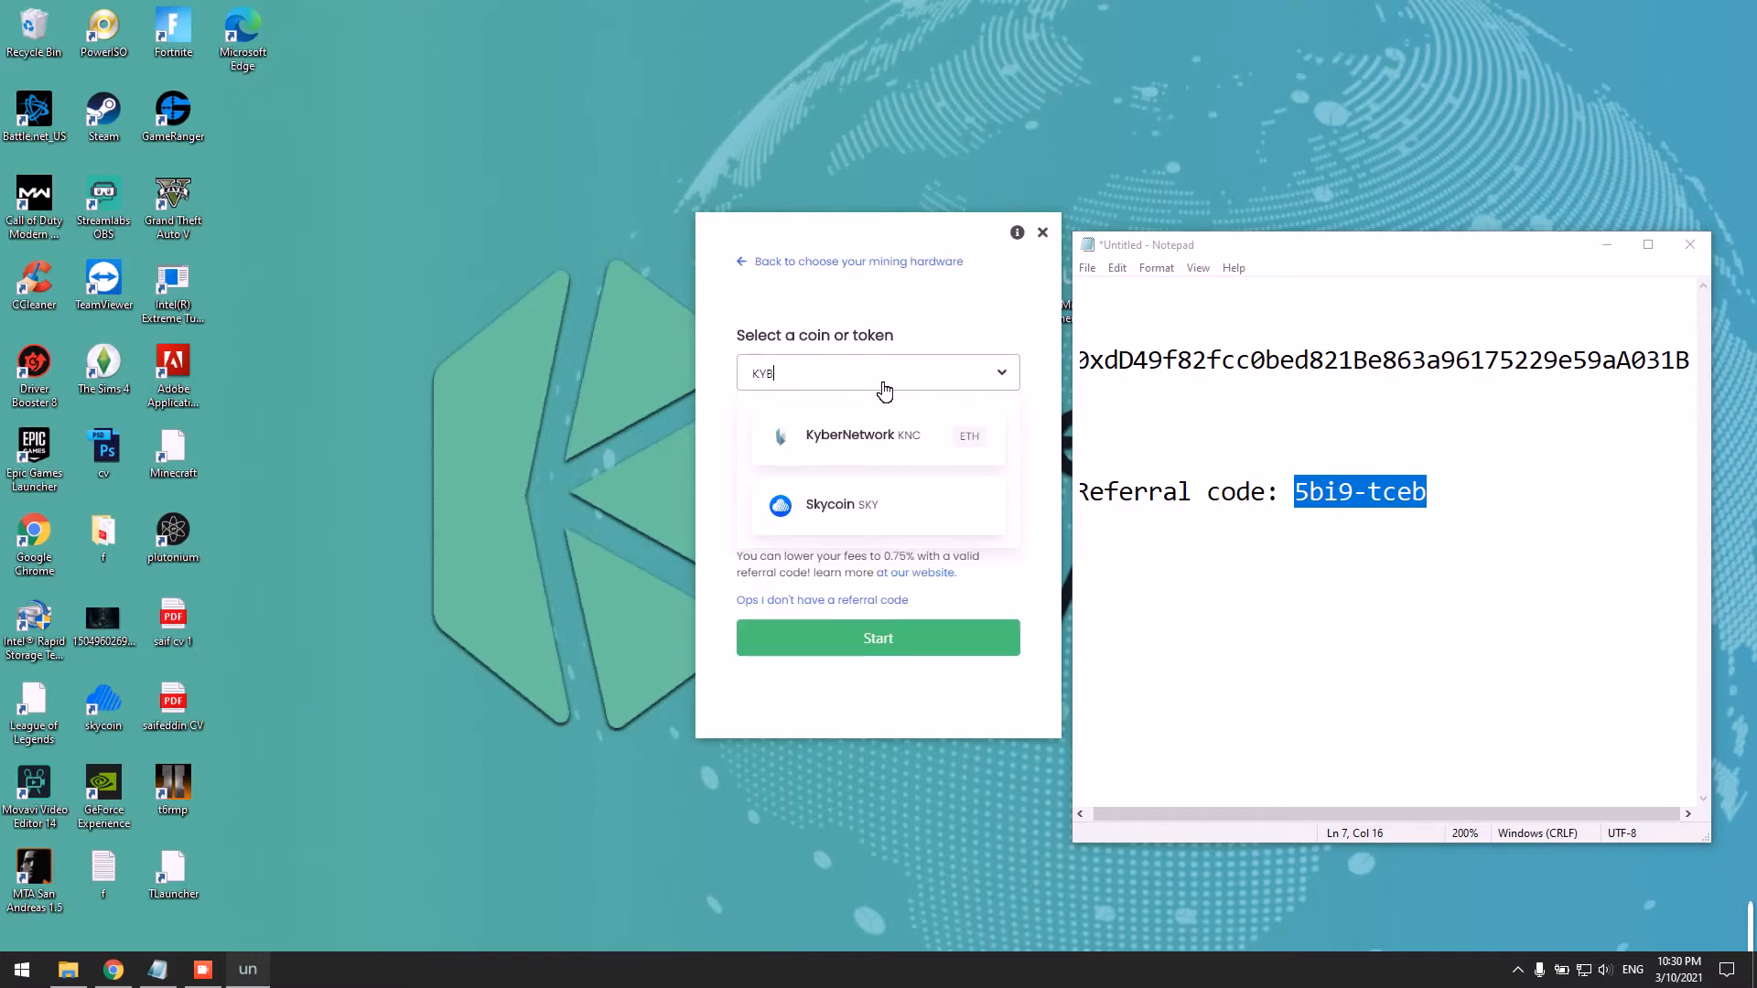
# Select KyberNetwork KNC and start mining with the wallet address and referral code 5bi9-tceb.
pyautogui.click(862, 436)
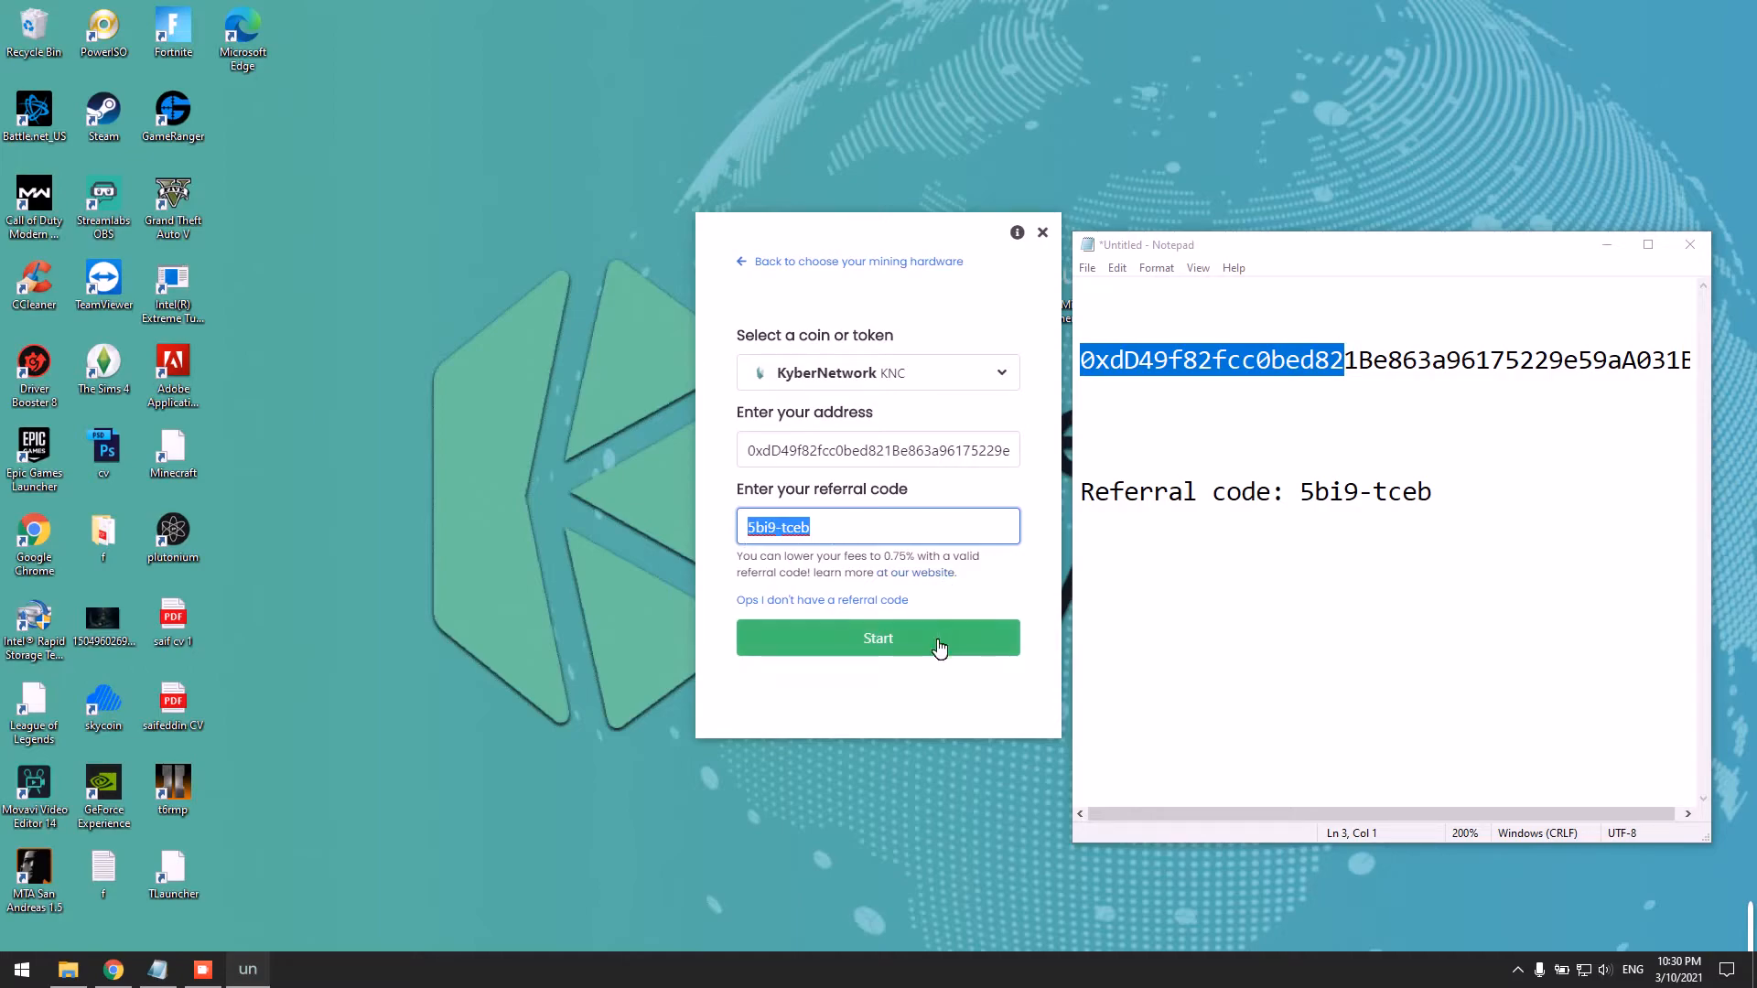
pyautogui.click(876, 637)
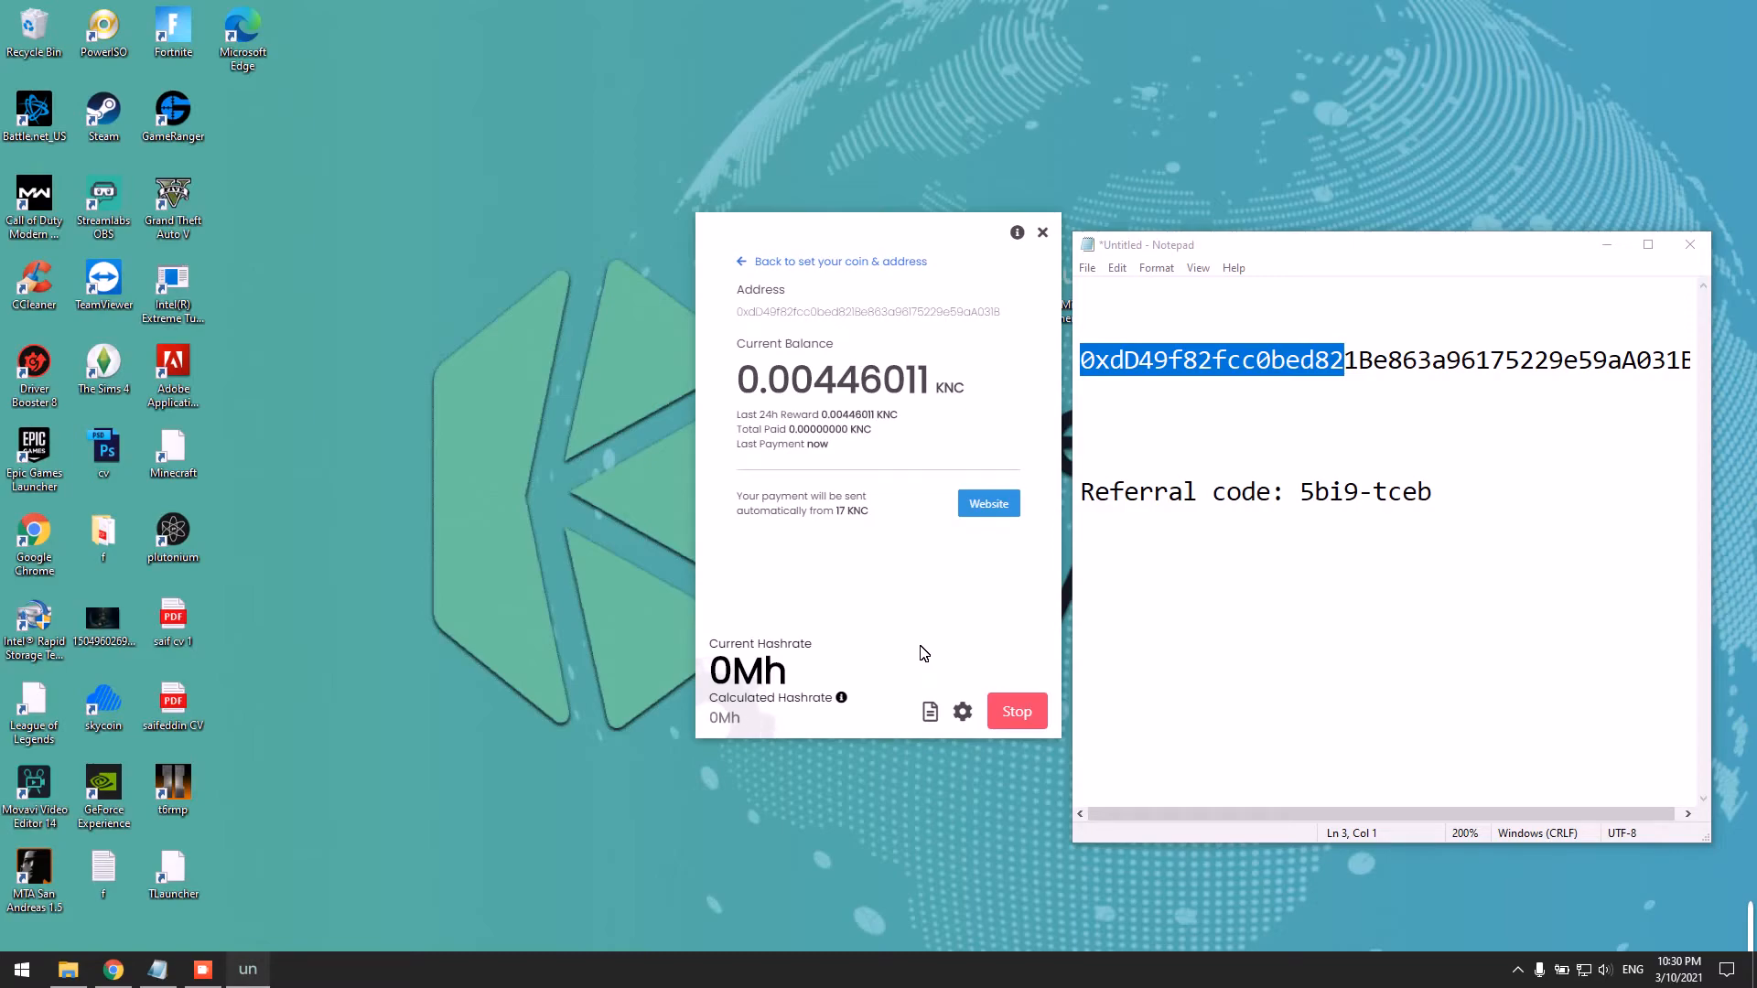
# Set mining intensity to High in settings and Save & Restart, hashing at 20.1 Mh.
pyautogui.click(961, 712)
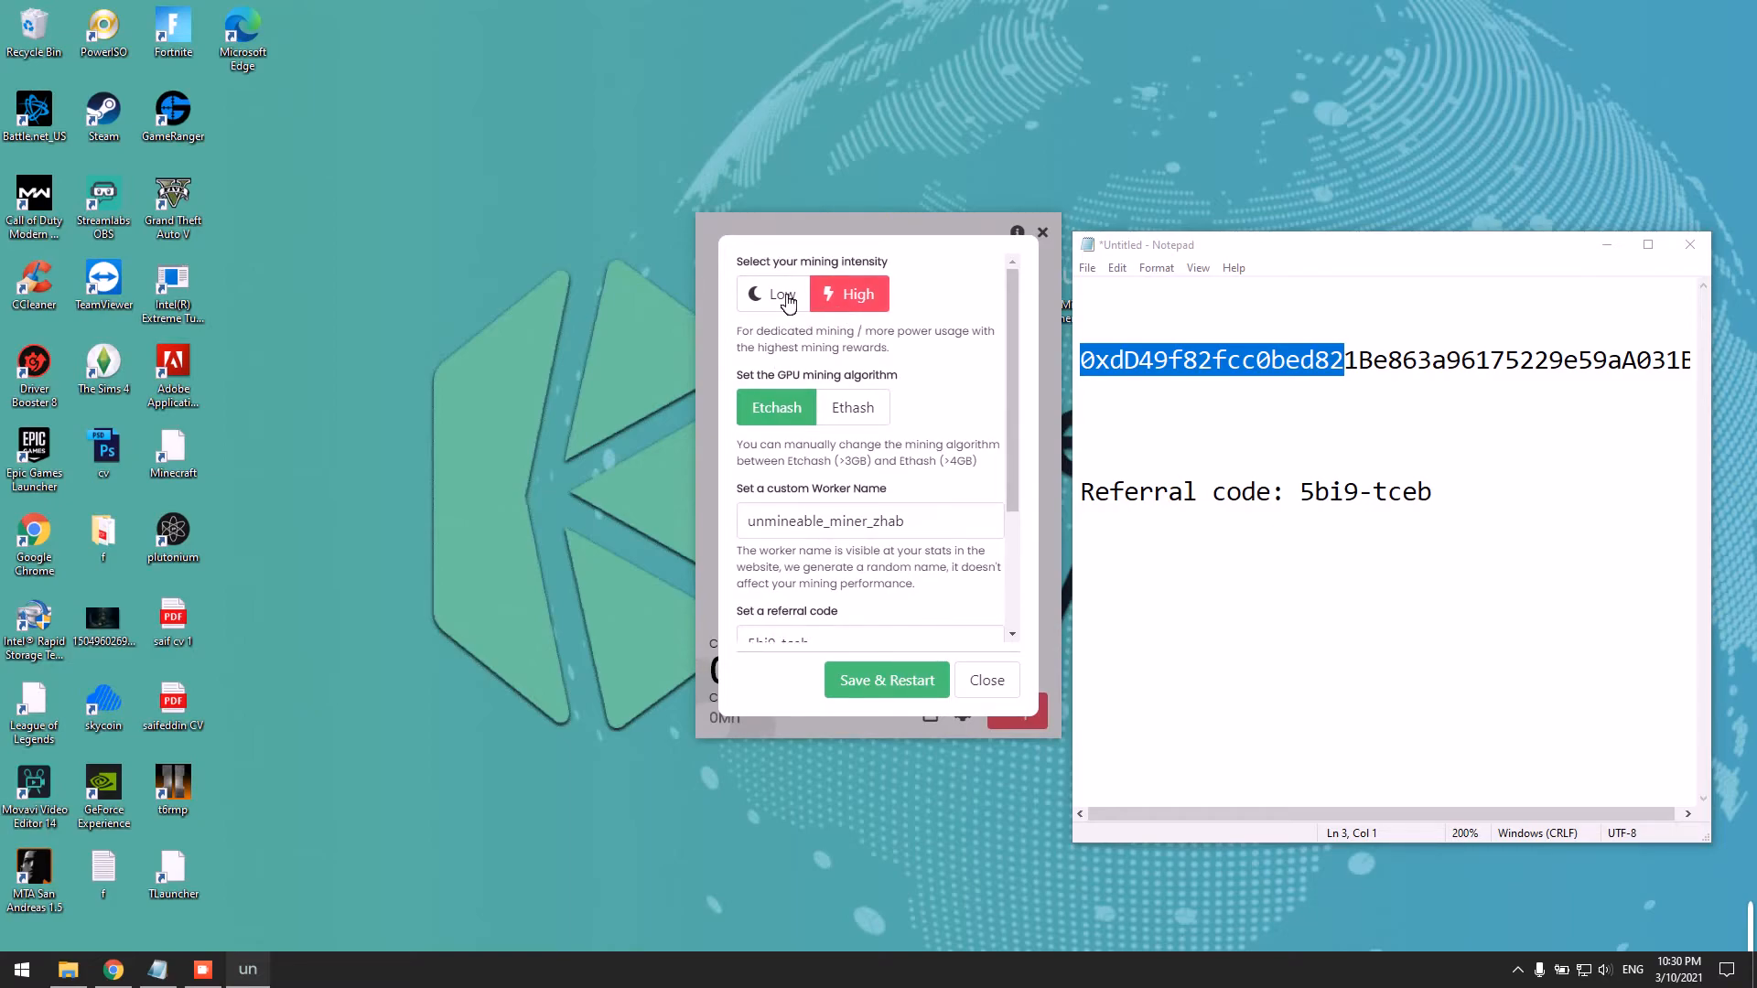
pyautogui.click(847, 293)
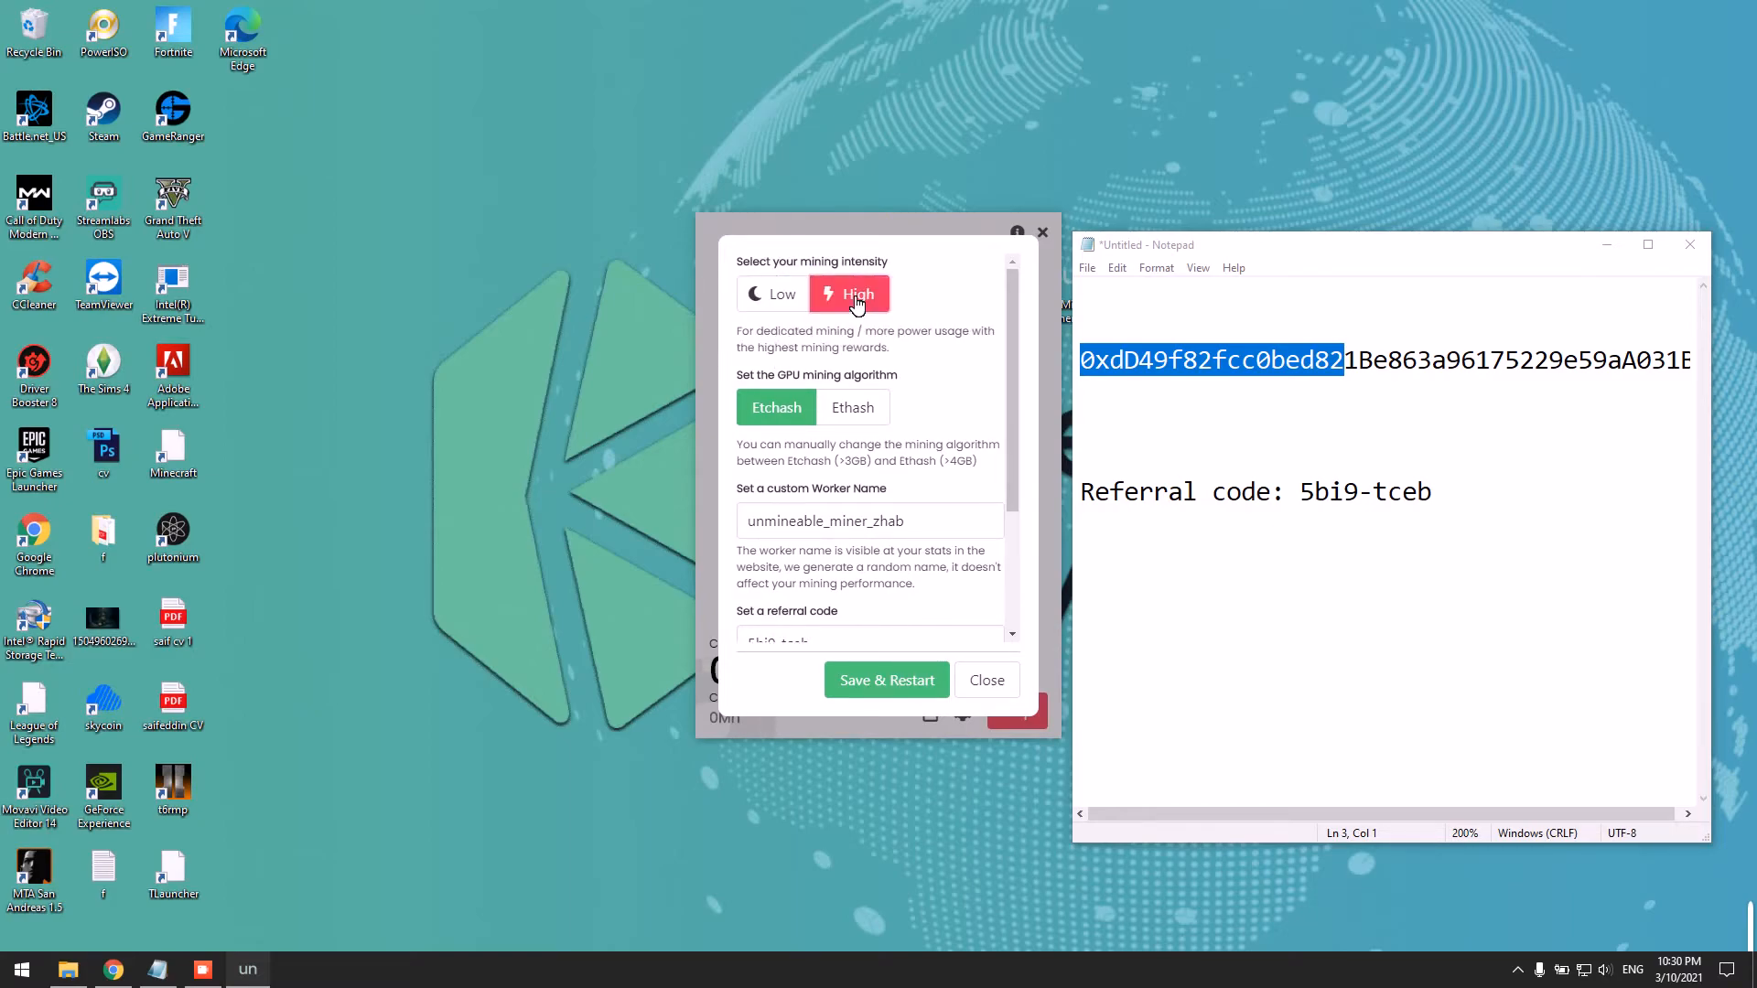
pyautogui.click(885, 680)
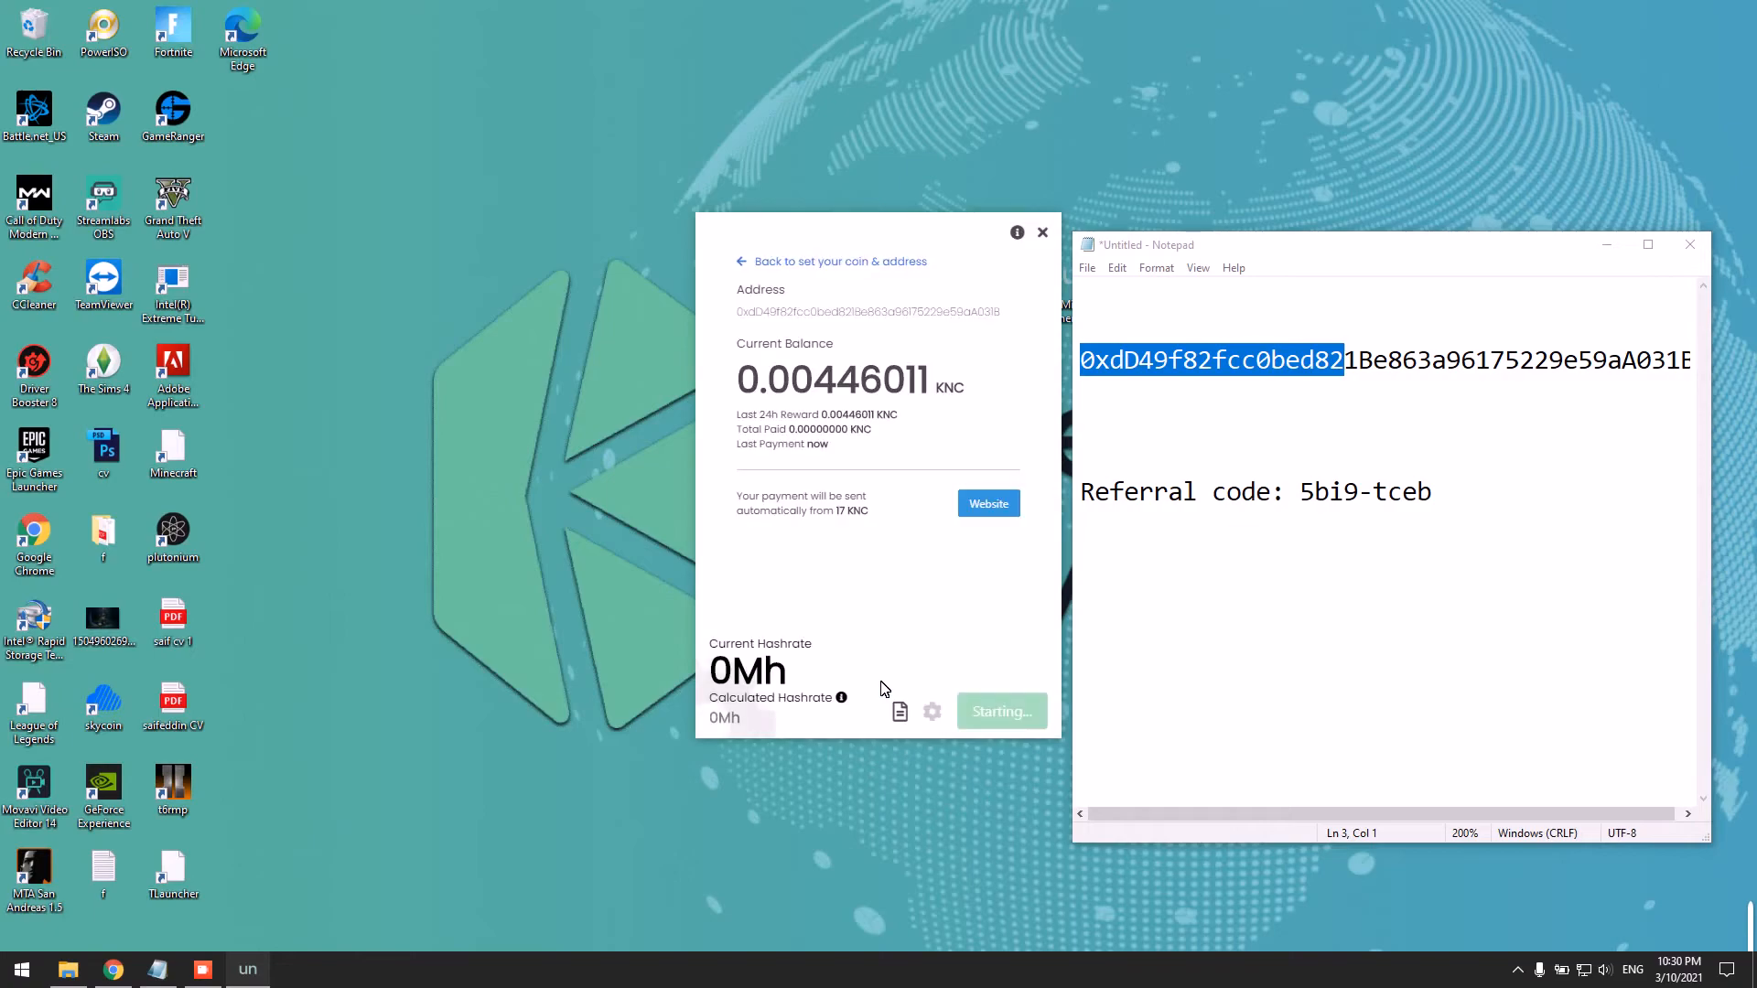
pyautogui.click(999, 712)
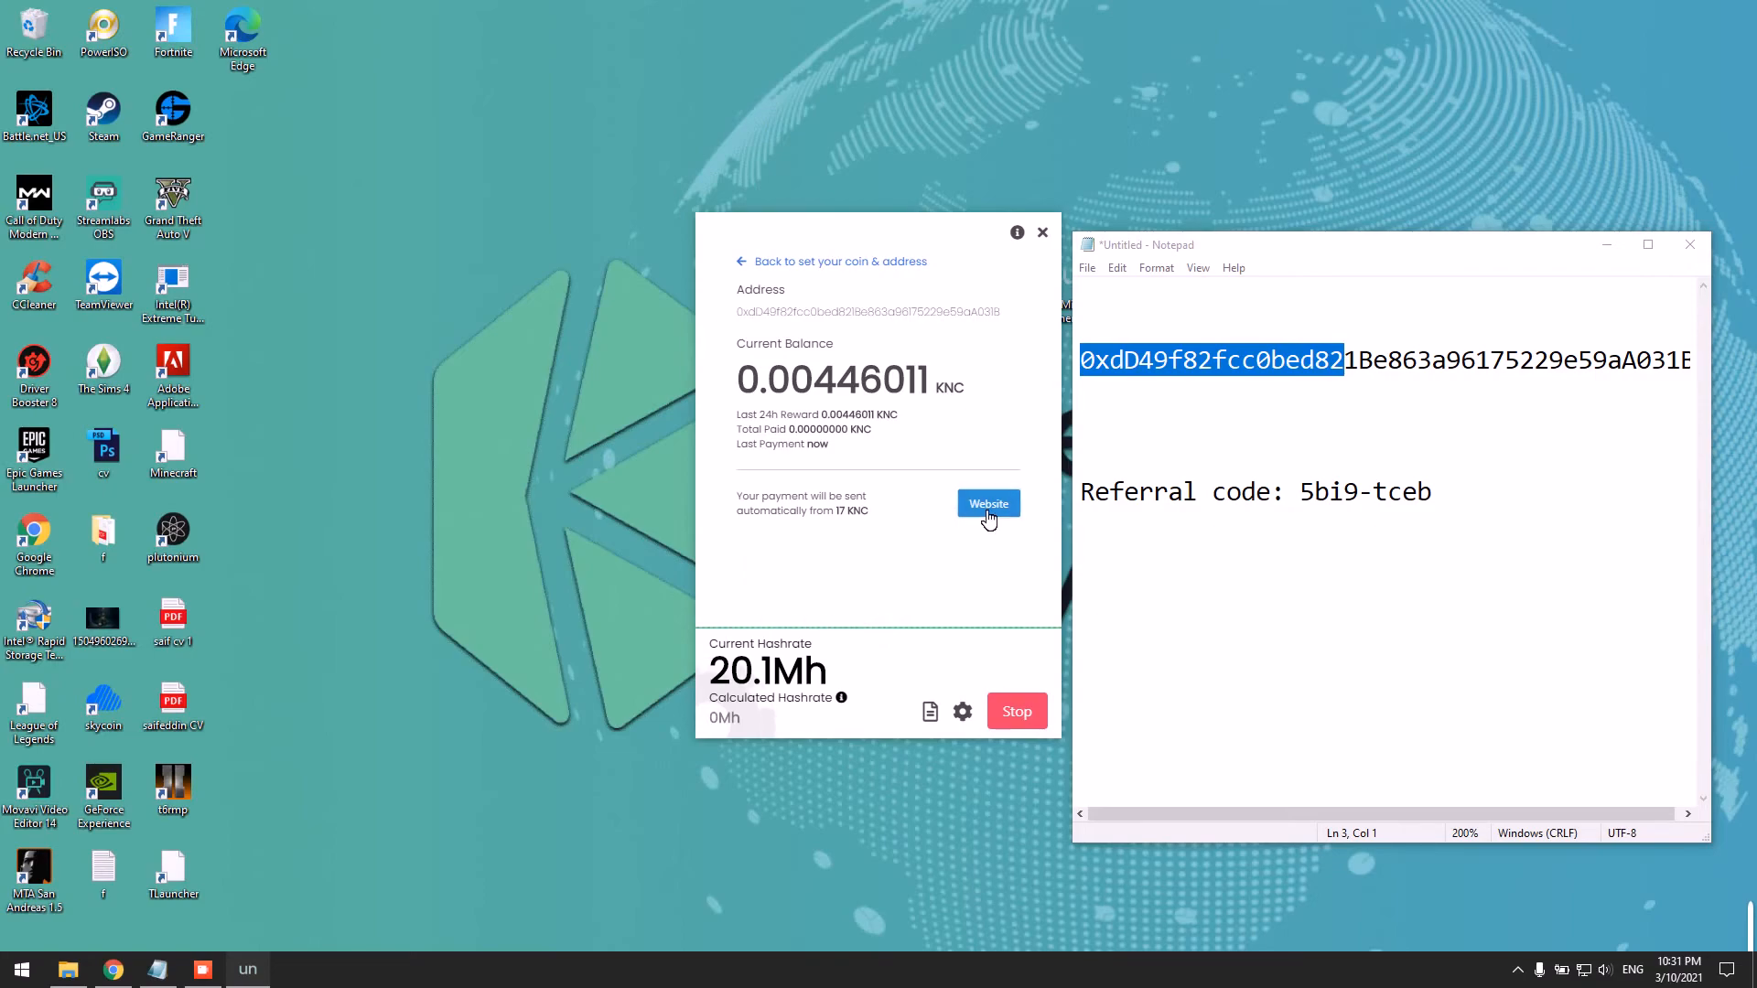
# Open the website's KNC stats page for the wallet, showing a 0.00446011 KNC balance.
pyautogui.click(987, 503)
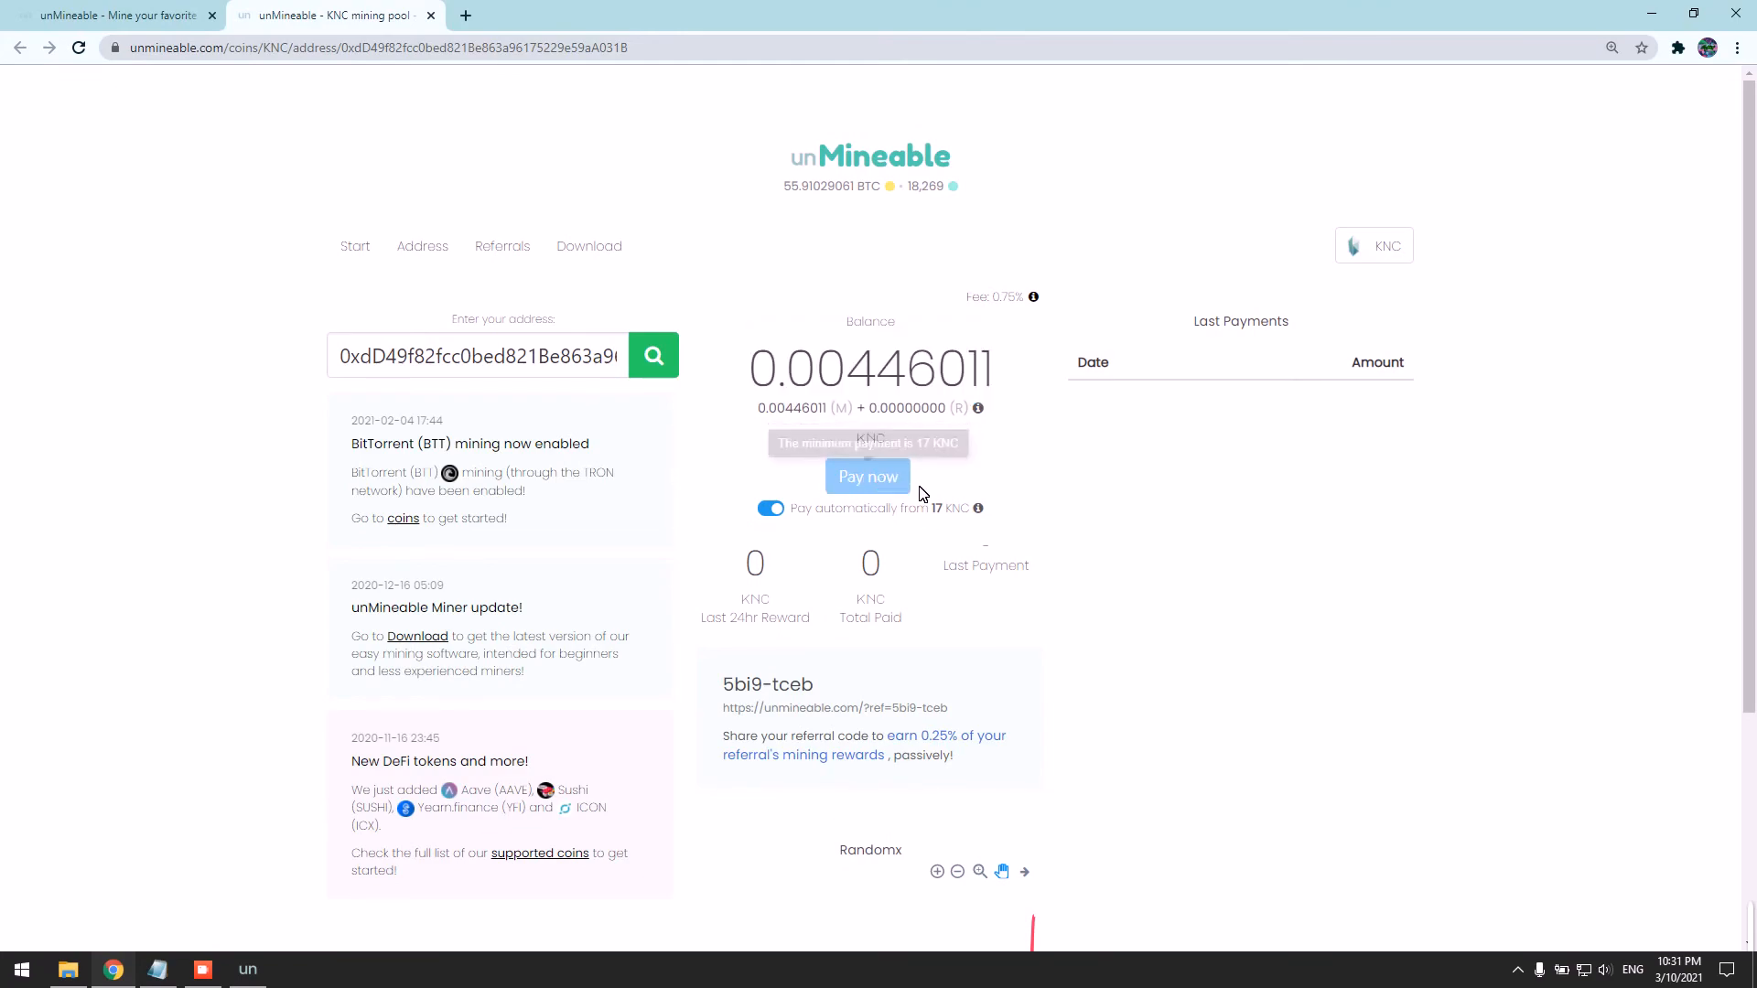
pyautogui.moveTo(895, 494)
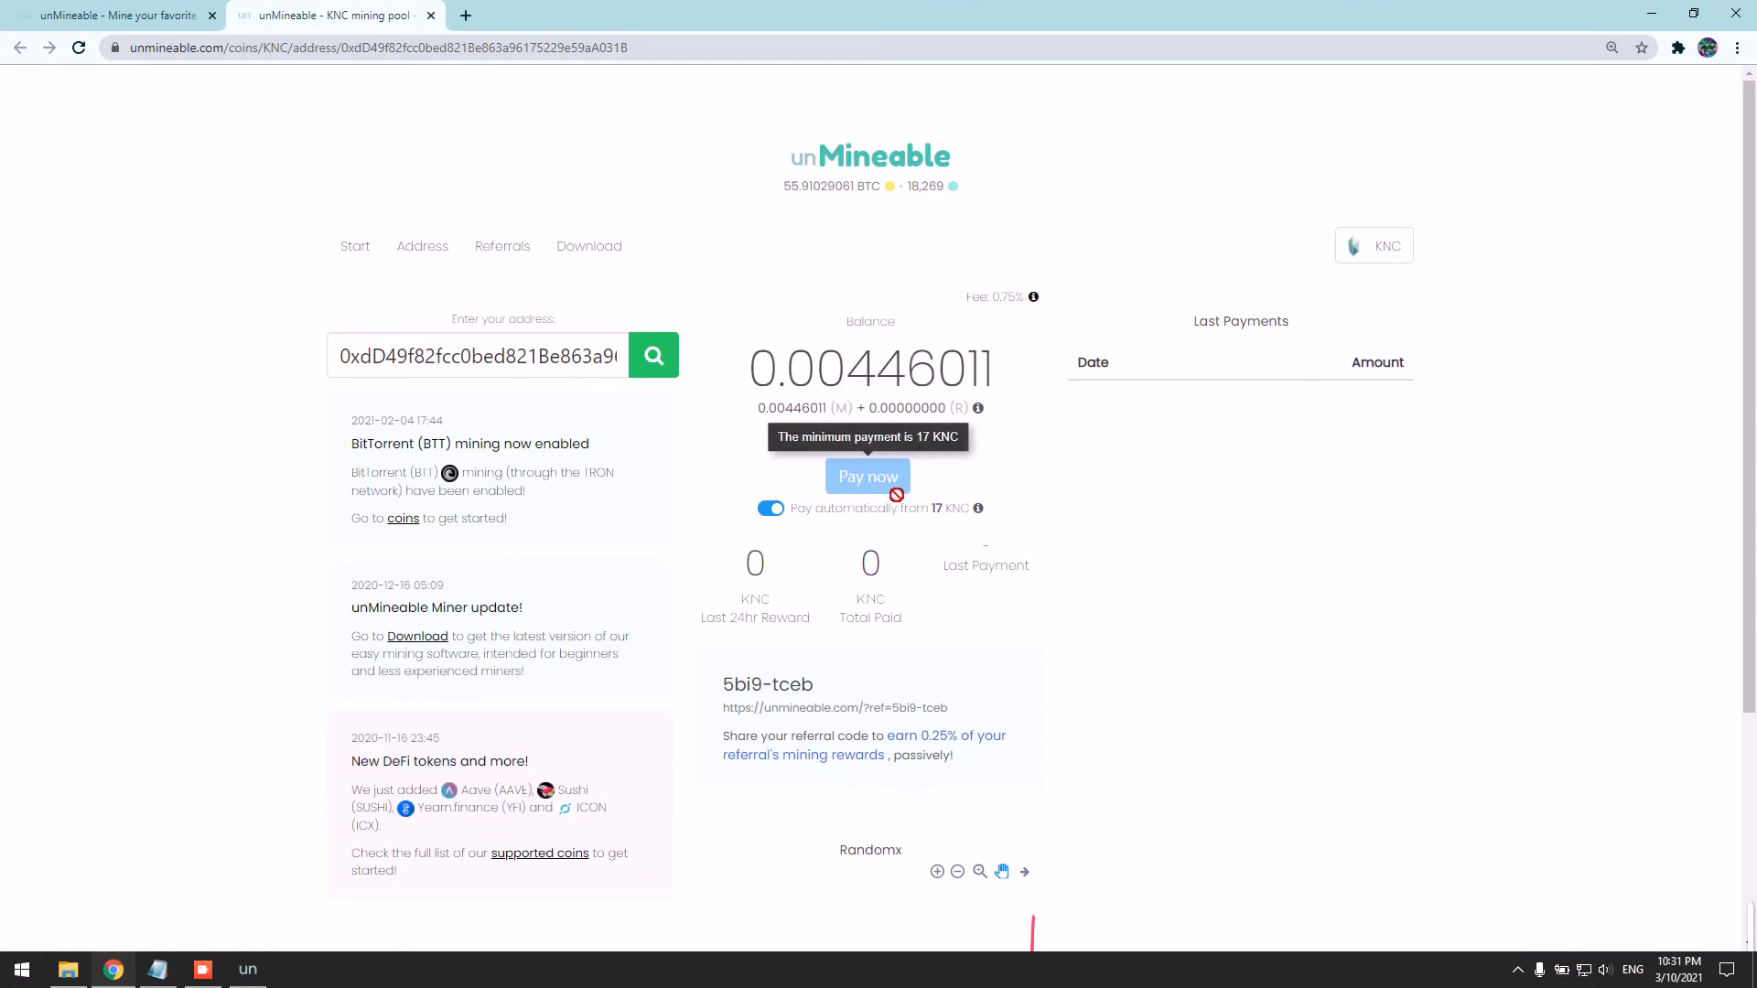